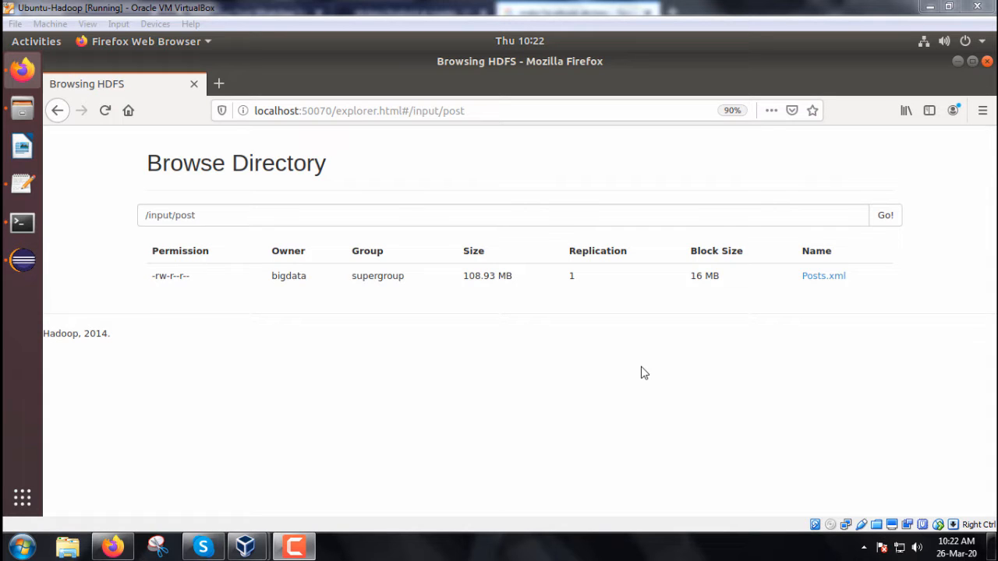
Switch from Firefox's HDFS /input/post listing to the gedit window with the Posts.xml sample
{"action": "double_click", "coordinate": [479, 276]}
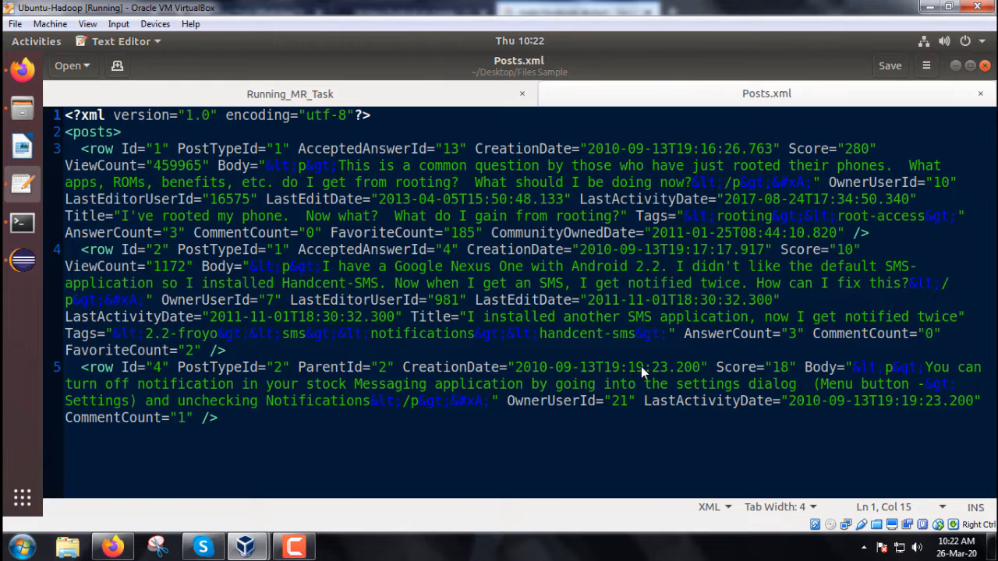
Highlight the first row's attributes: PostTypeId, CreationDate, Body, OwnerUserId, Tags and AnswerCount
{"action": "double_click", "coordinate": [91, 132]}
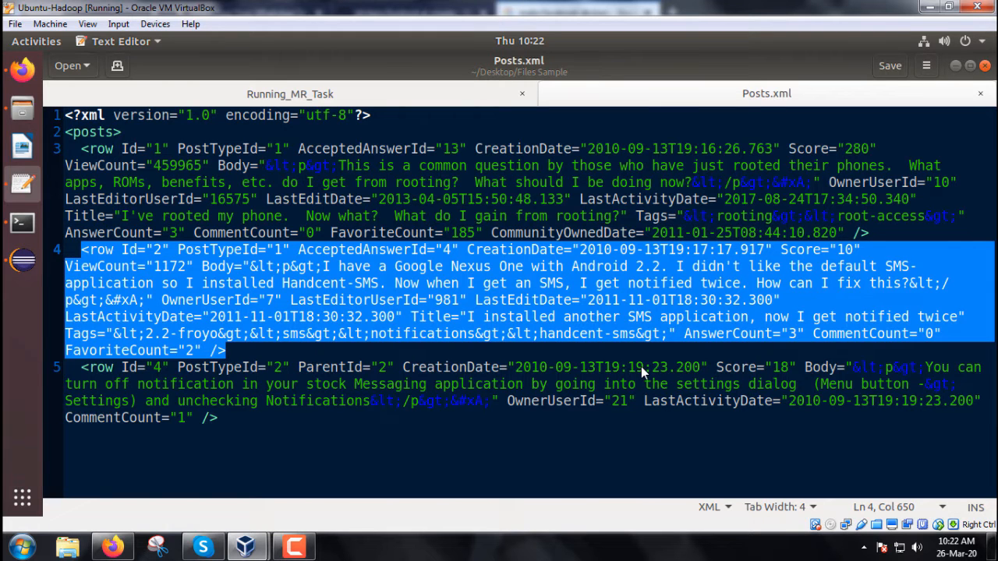
{"action": "double_click", "coordinate": [129, 149]}
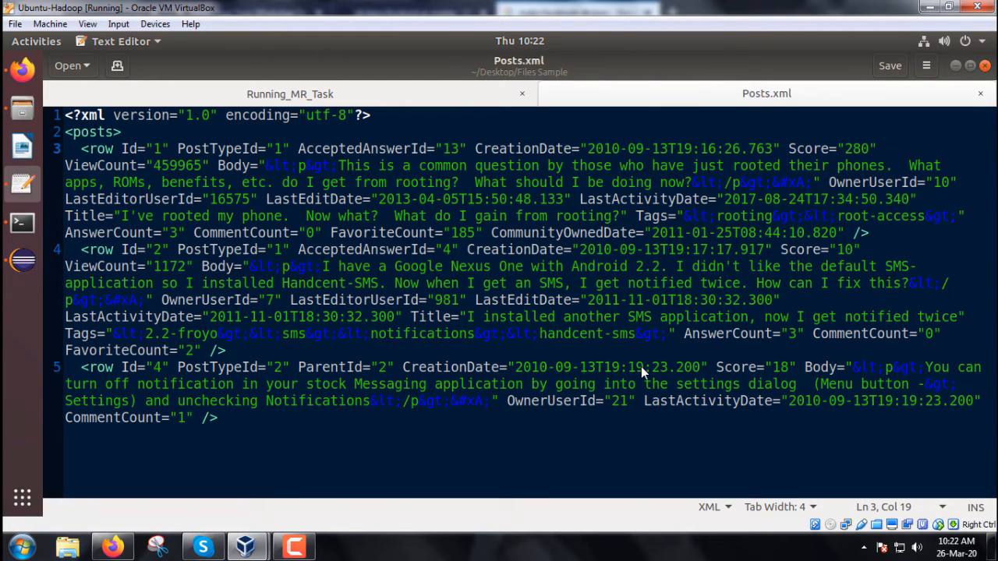
{"action": "double_click", "coordinate": [218, 148]}
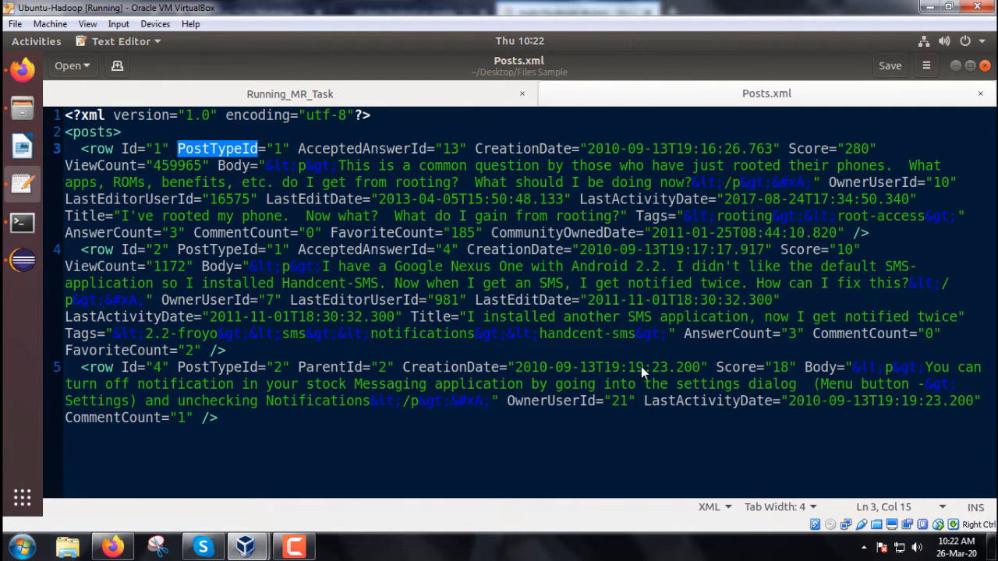
{"action": "double_click", "coordinate": [522, 148]}
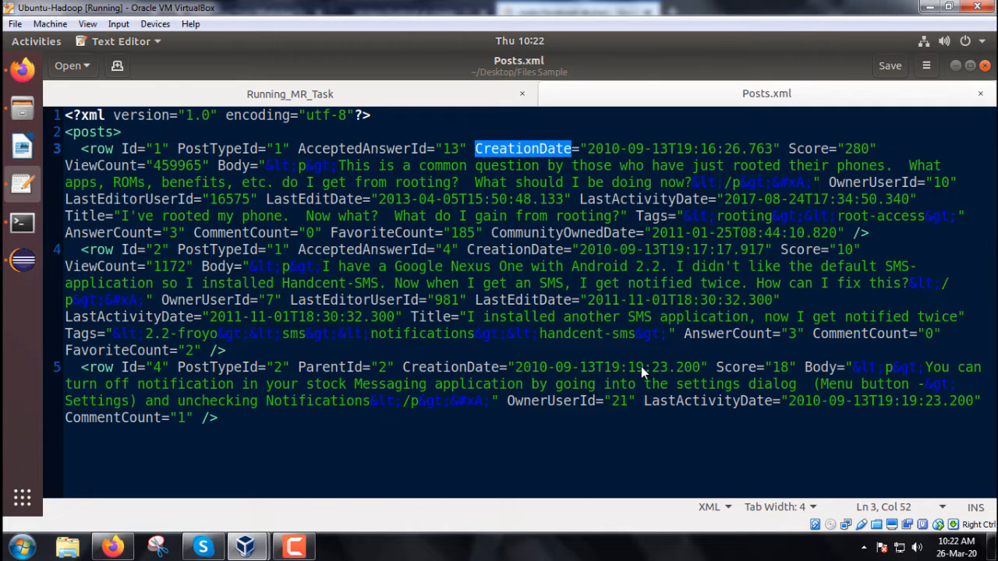
{"action": "double_click", "coordinate": [99, 166]}
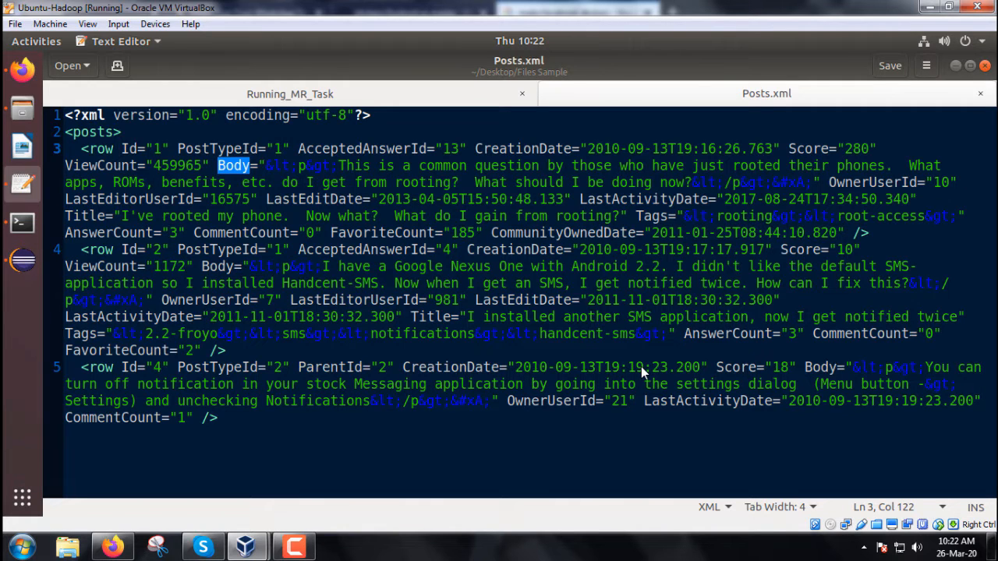
{"action": "double_click", "coordinate": [872, 182]}
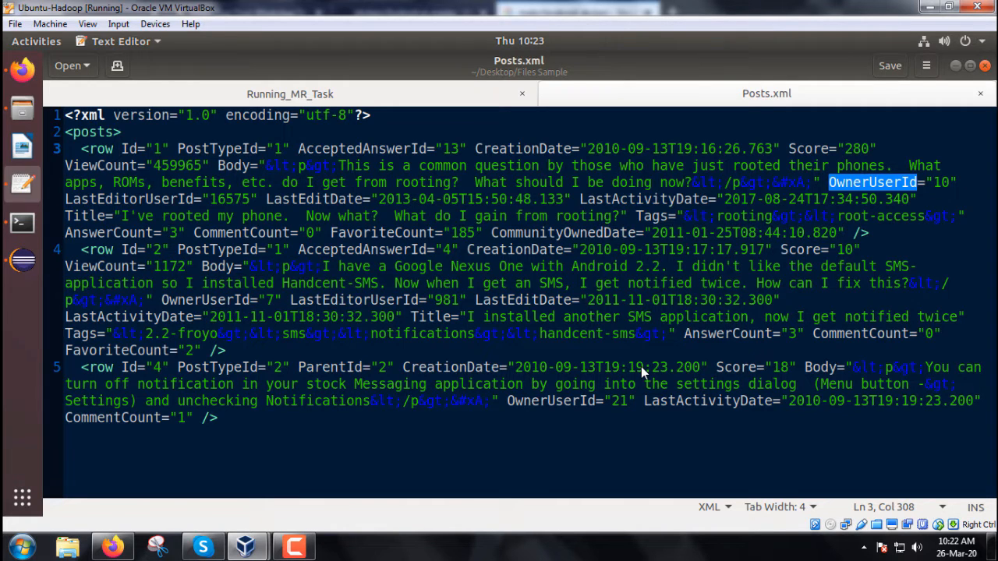
{"action": "double_click", "coordinate": [128, 199]}
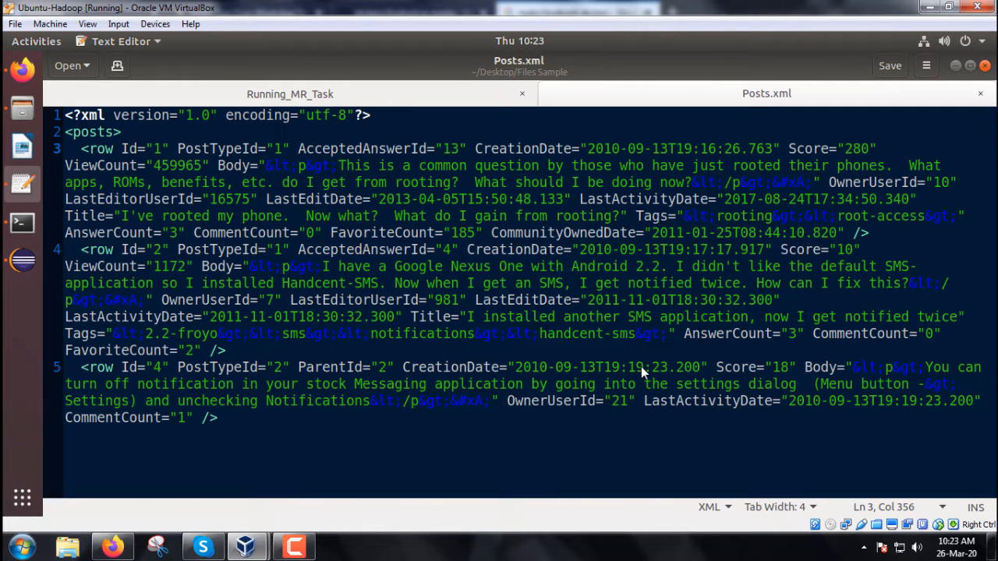
{"action": "double_click", "coordinate": [643, 199]}
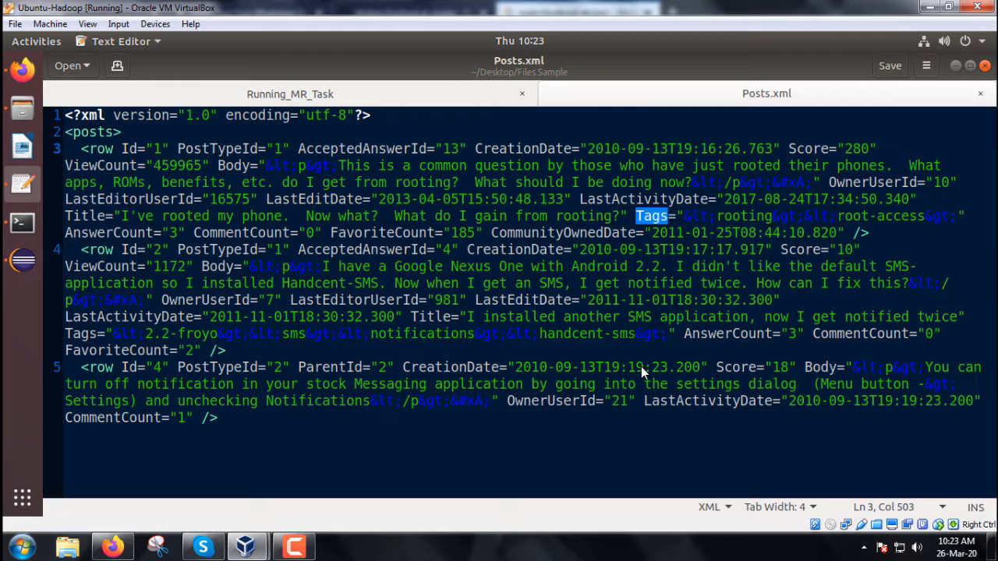
{"action": "double_click", "coordinate": [109, 232]}
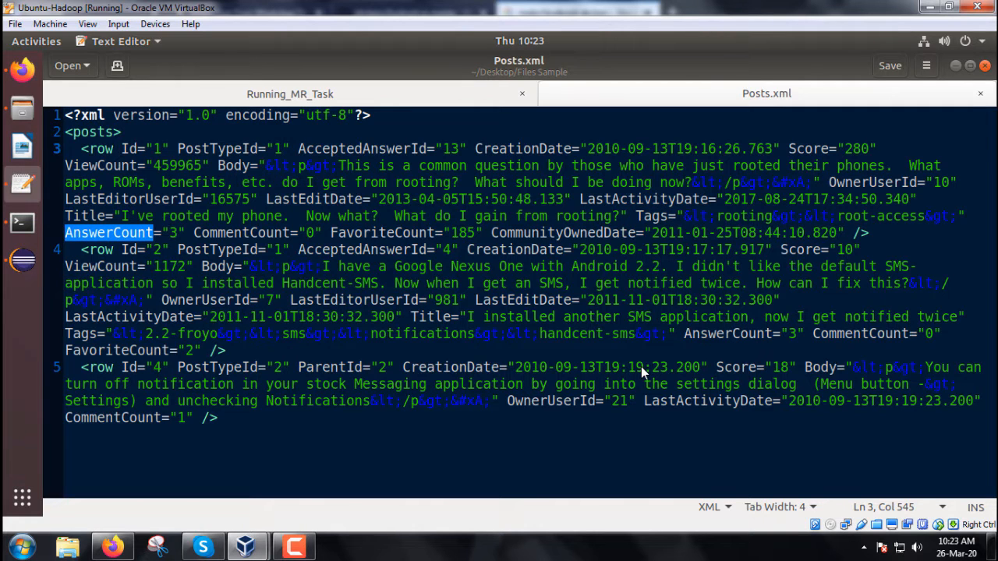
{"action": "double_click", "coordinate": [381, 233]}
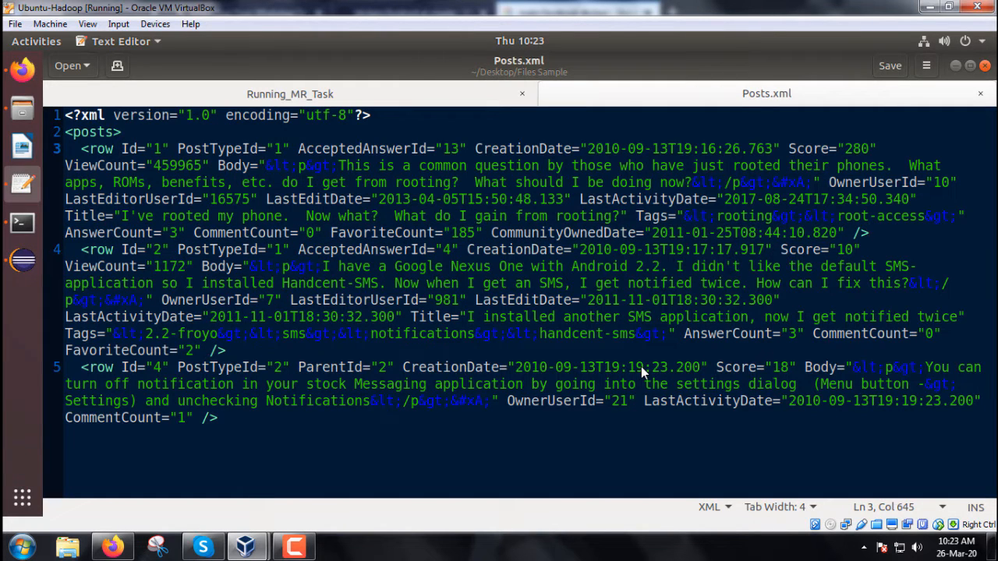
{"action": "mouse_move", "coordinate": [22, 260]}
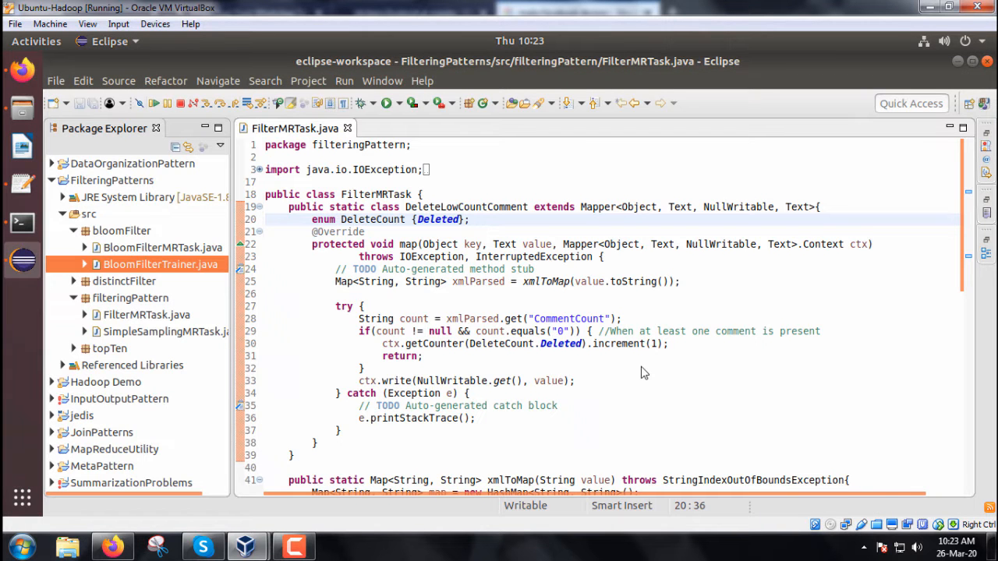
{"action": "double_click", "coordinate": [376, 195]}
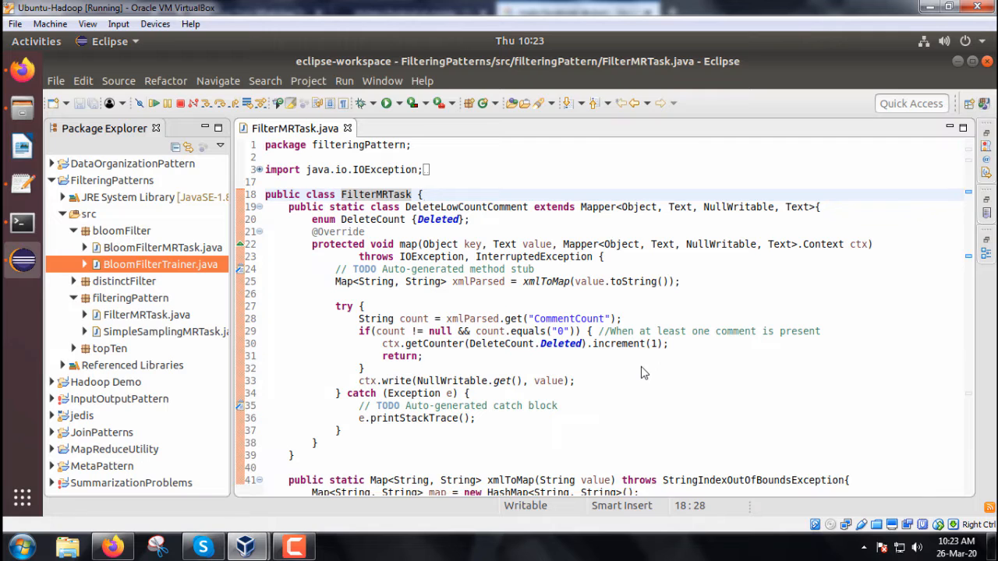
{"action": "mouse_move", "coordinate": [466, 206]}
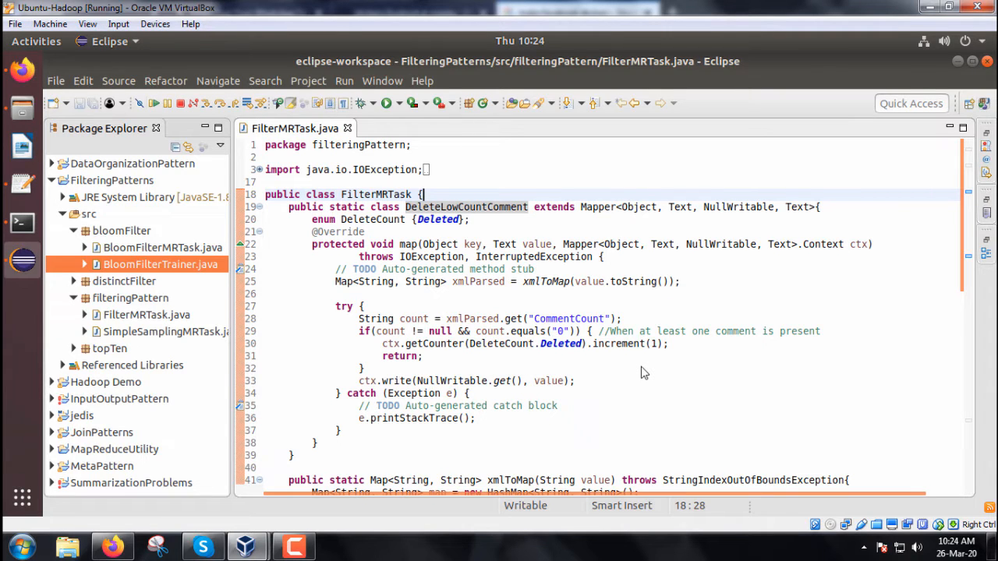
{"action": "mouse_move", "coordinate": [466, 206]}
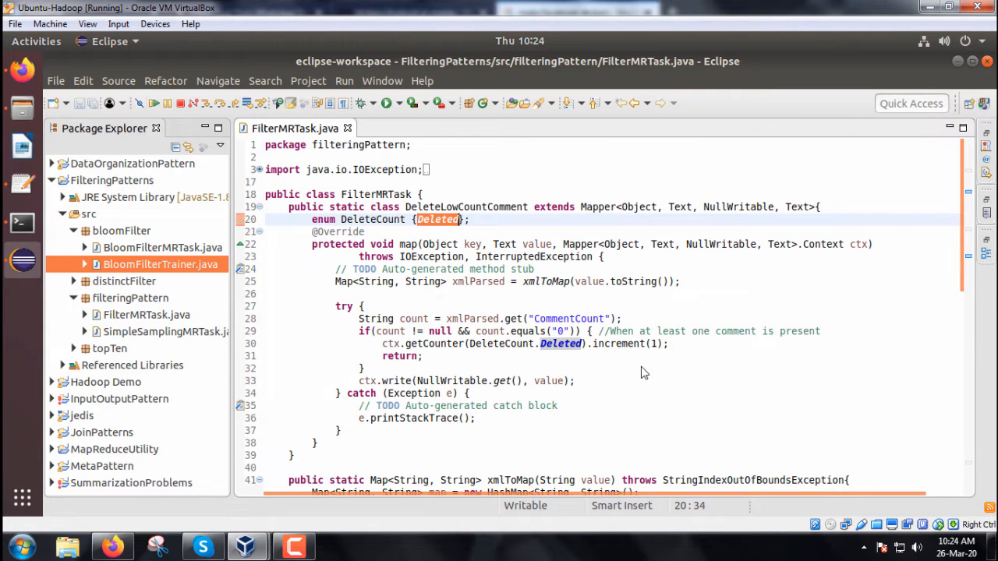
{"action": "double_click", "coordinate": [478, 281]}
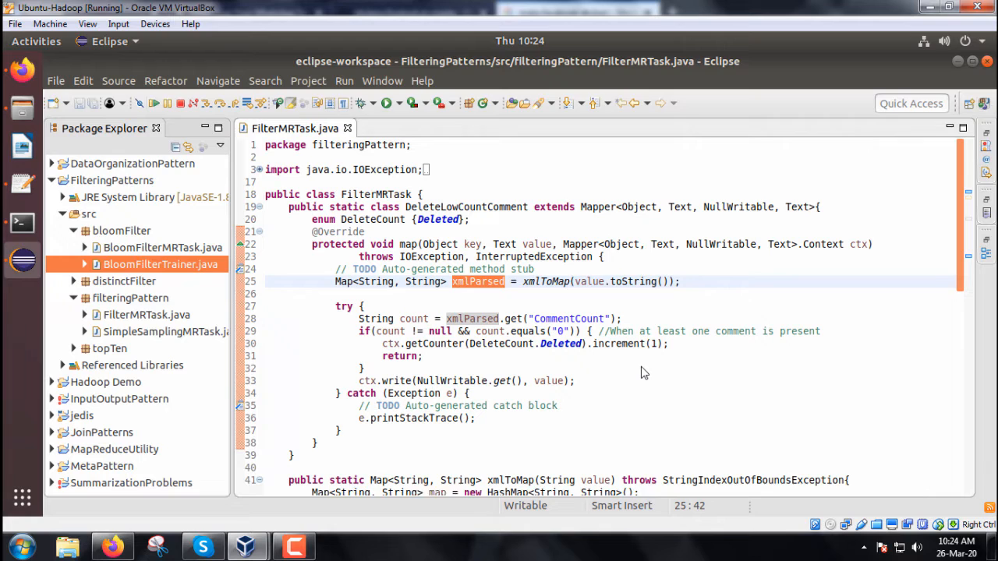
{"action": "double_click", "coordinate": [546, 282]}
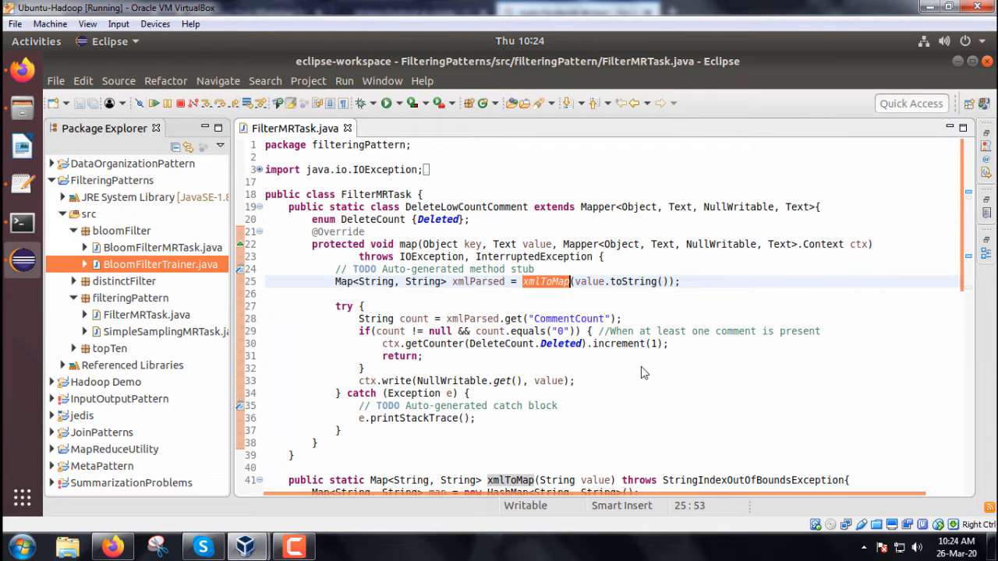
{"action": "scroll", "scroll_direction": "down", "scroll_amount": 3}
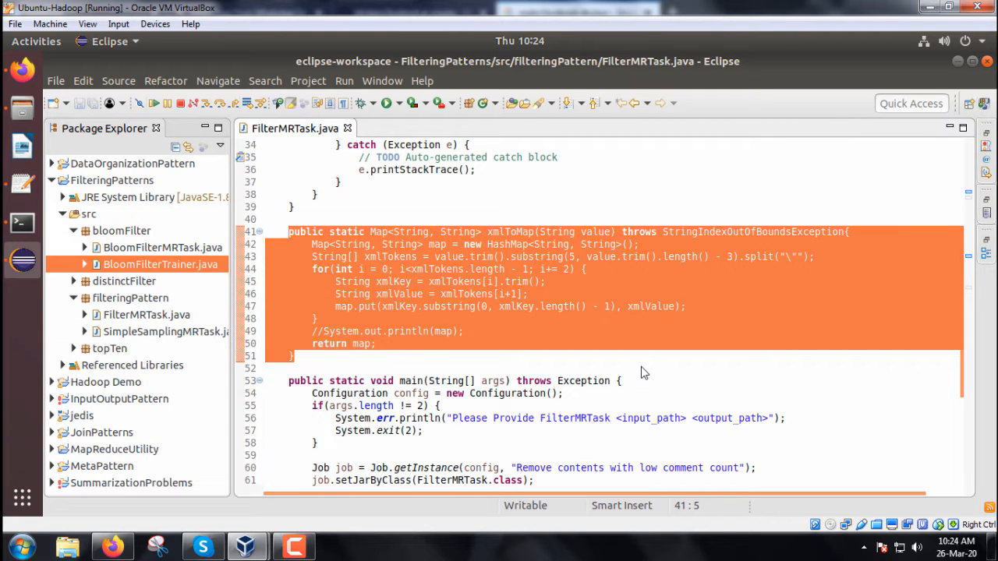
{"action": "scroll", "scroll_direction": "up", "scroll_amount": 3}
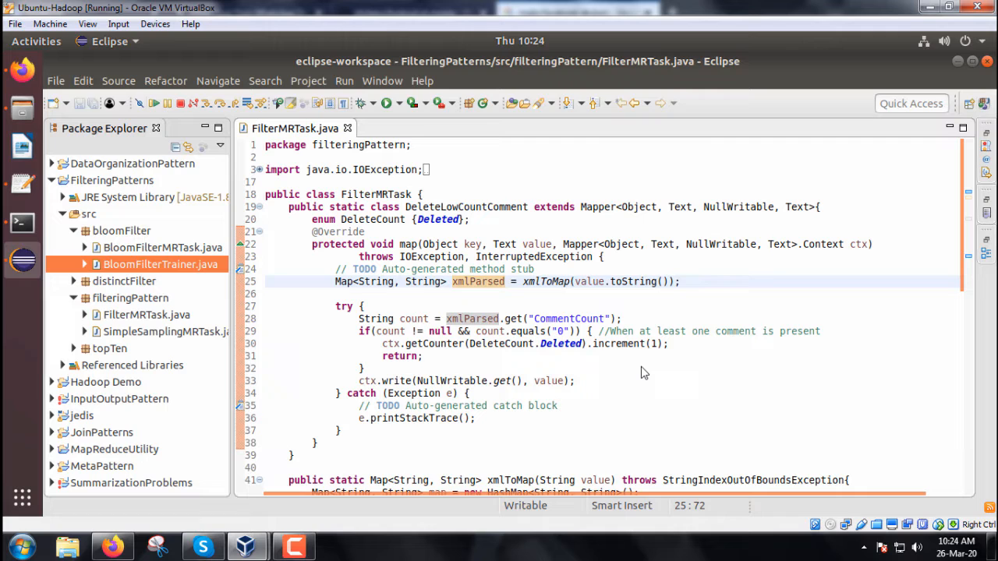
{"action": "left_click", "coordinate": [411, 318]}
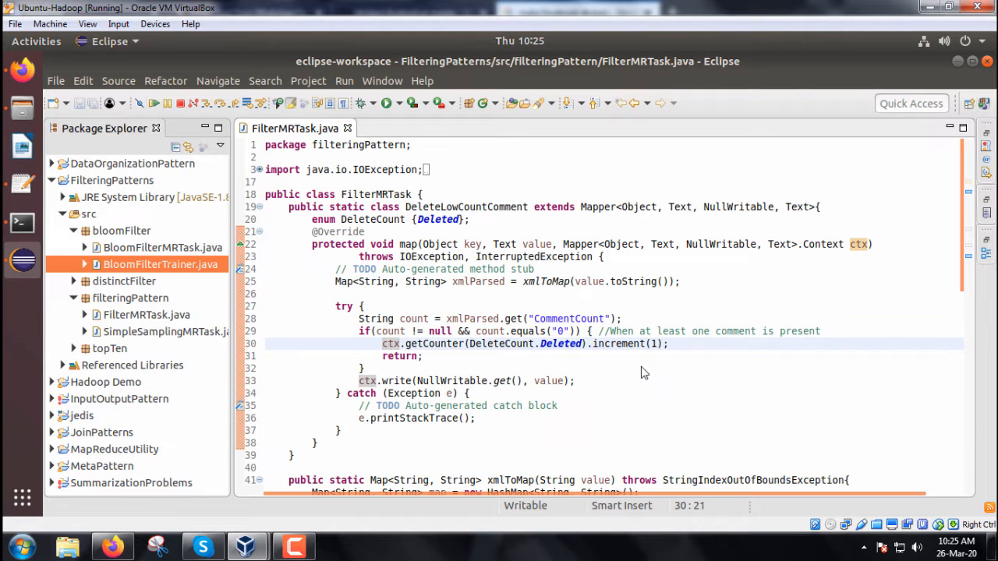
{"action": "double_click", "coordinate": [560, 343]}
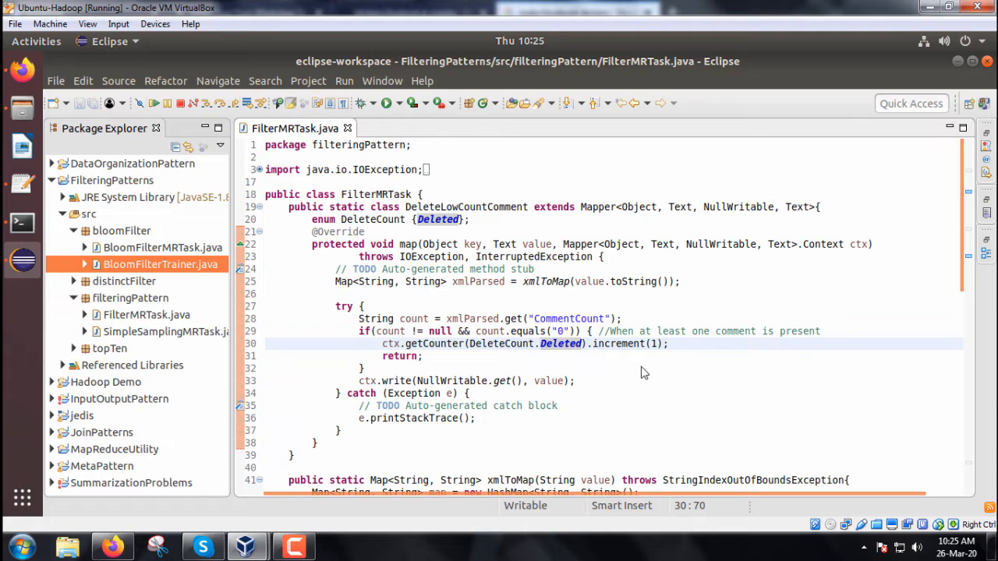
{"action": "left_click", "coordinate": [484, 380]}
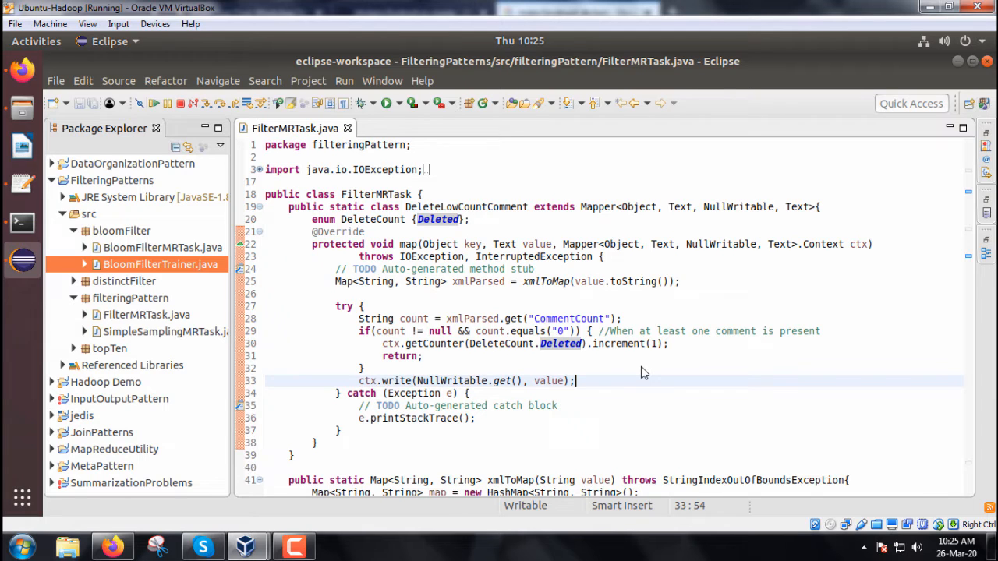
{"action": "scroll", "scroll_direction": "down", "scroll_amount": 3}
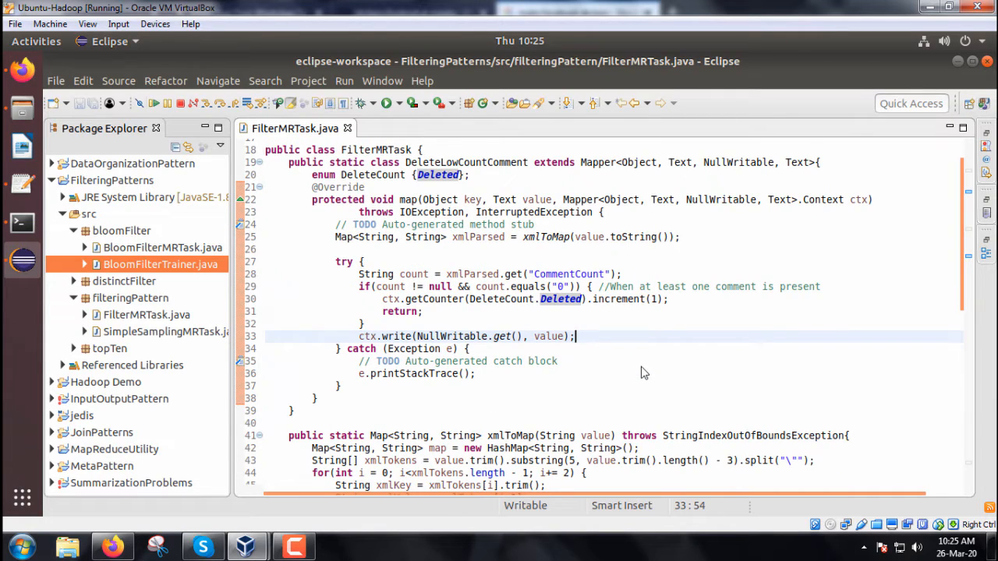
{"action": "scroll", "scroll_direction": "down", "scroll_amount": 3}
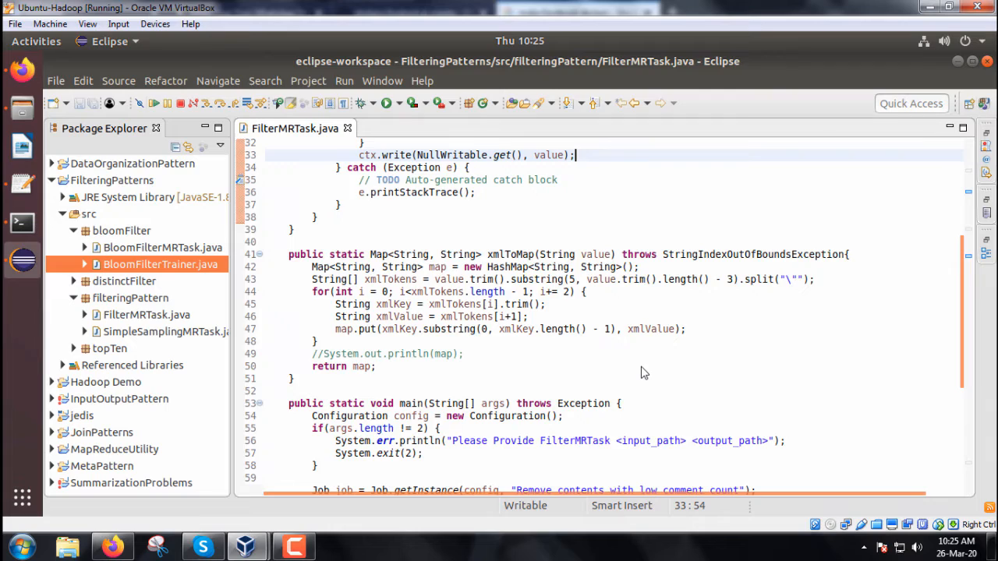
{"action": "scroll", "scroll_direction": "down", "scroll_amount": 3}
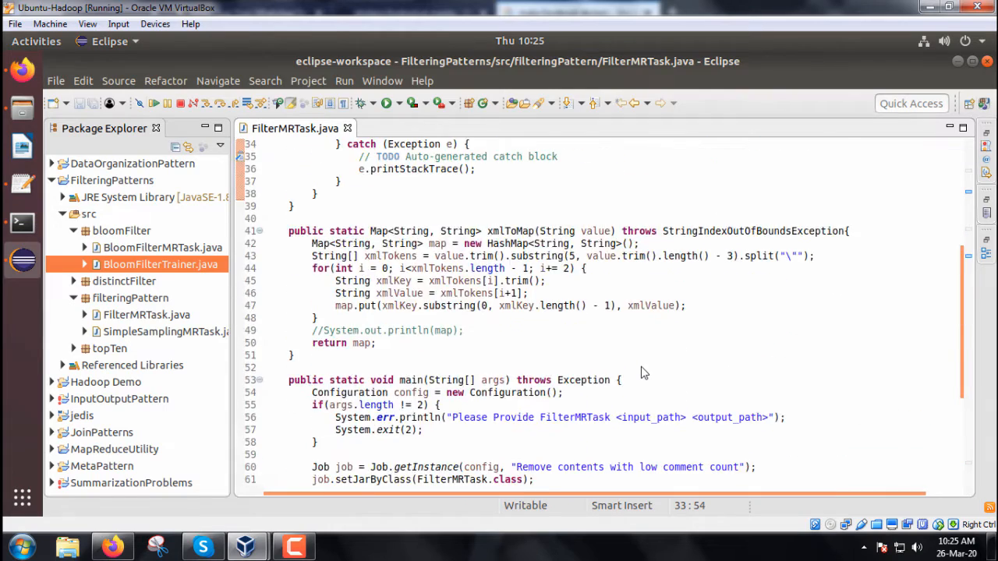
{"action": "scroll", "scroll_direction": "up", "scroll_amount": 3}
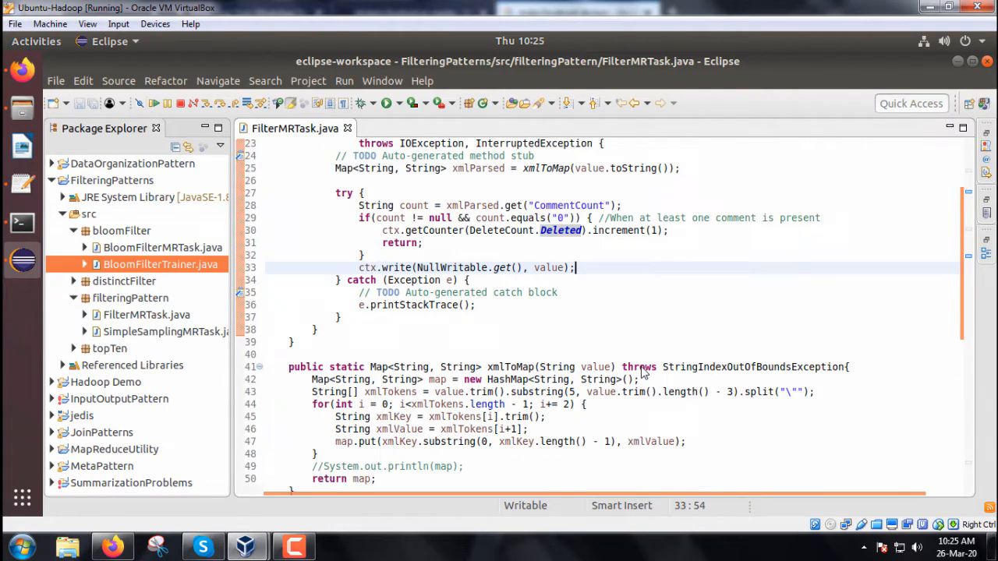
{"action": "scroll", "scroll_direction": "down", "scroll_amount": 3}
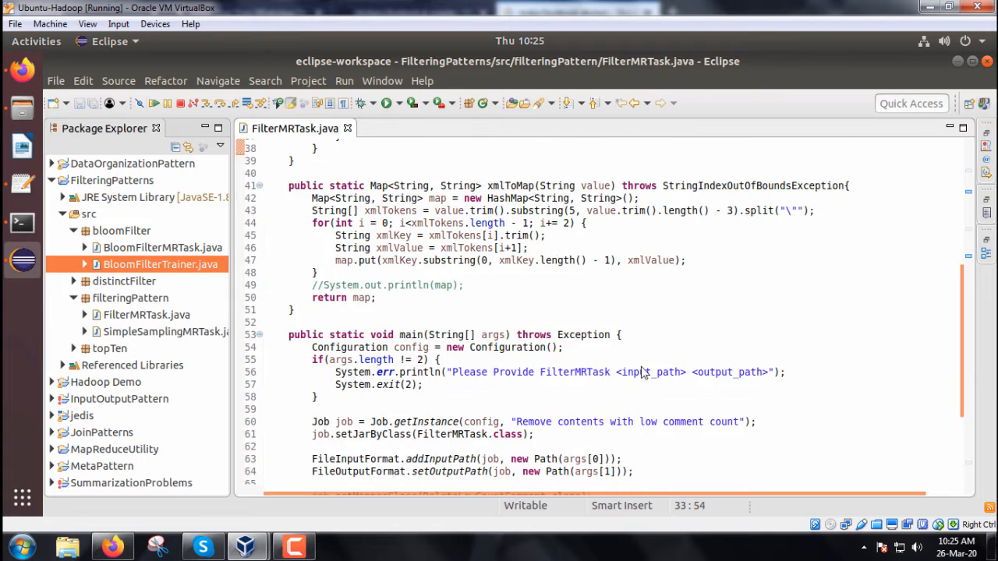
{"action": "scroll", "scroll_direction": "down", "scroll_amount": 3}
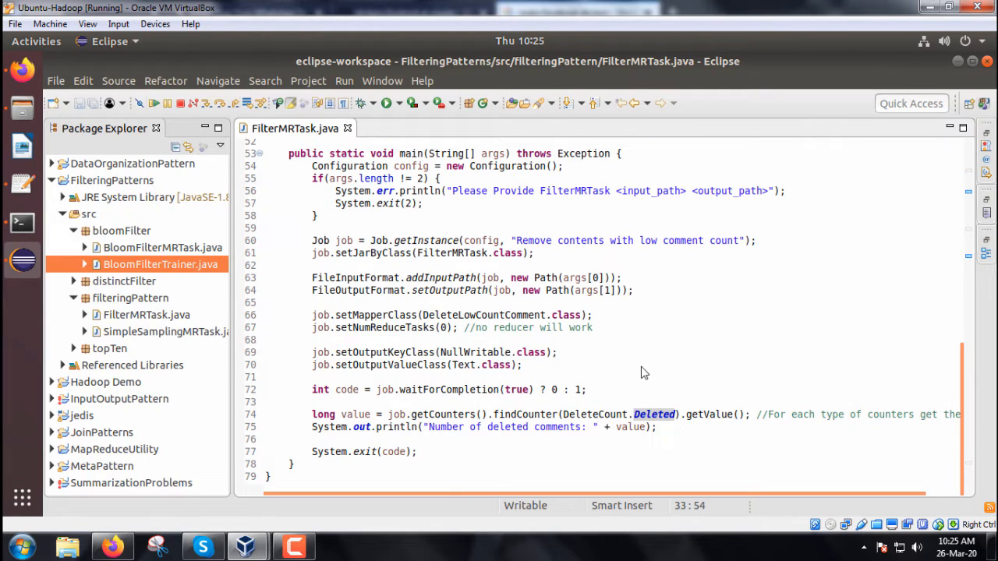
{"action": "left_click", "coordinate": [424, 203]}
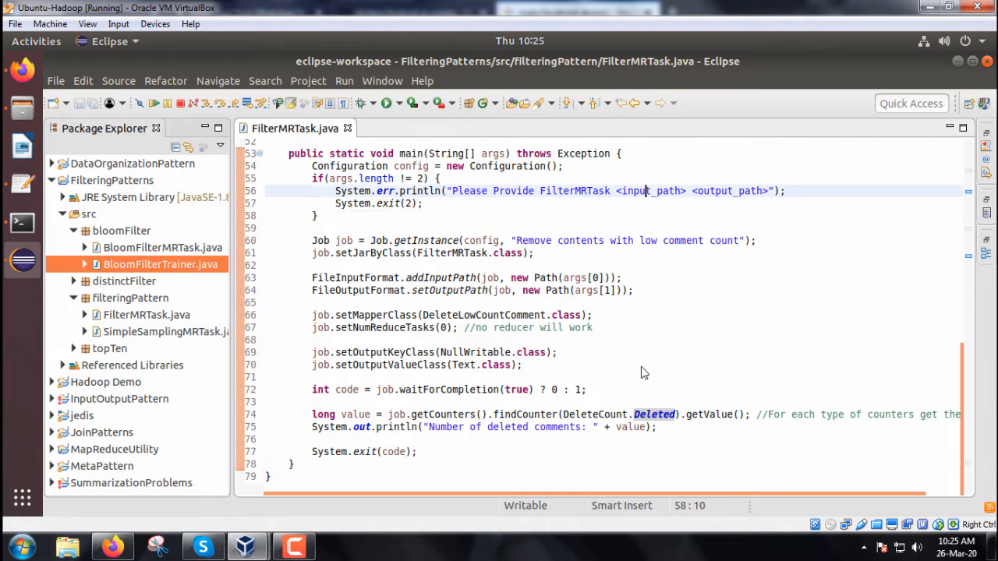
{"action": "double_click", "coordinate": [727, 191]}
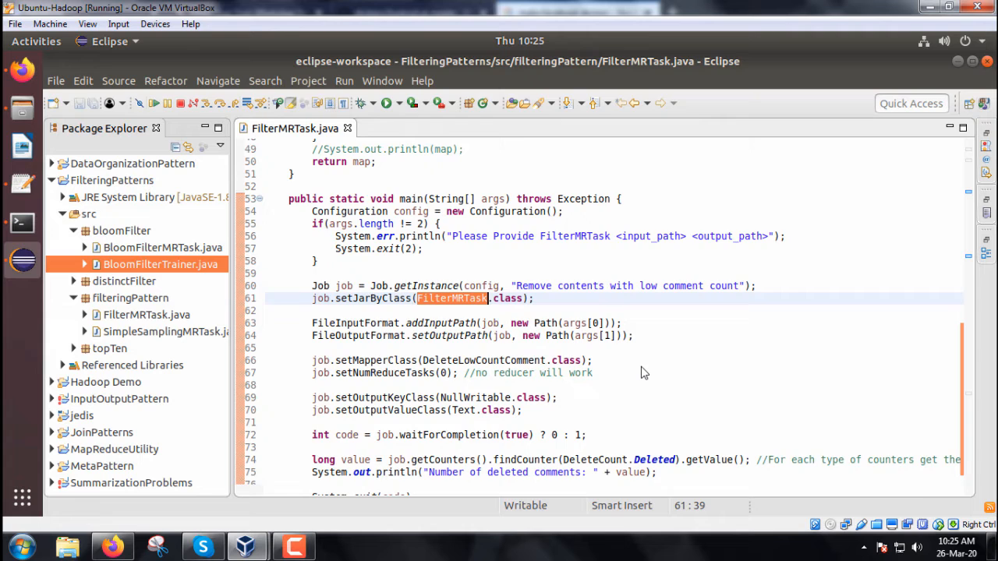
{"action": "scroll", "scroll_direction": "up", "scroll_amount": 3}
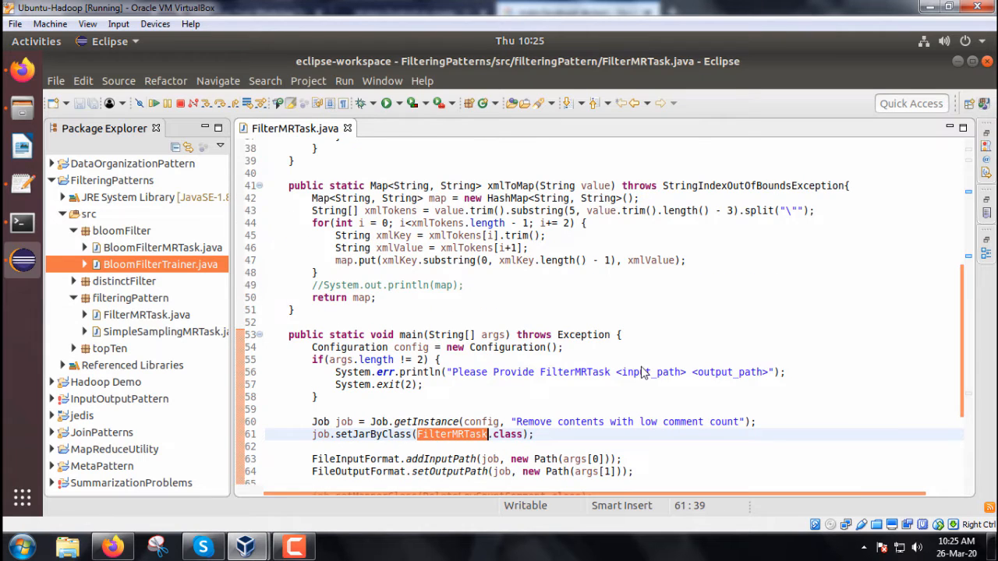
{"action": "scroll", "scroll_direction": "down", "scroll_amount": 3}
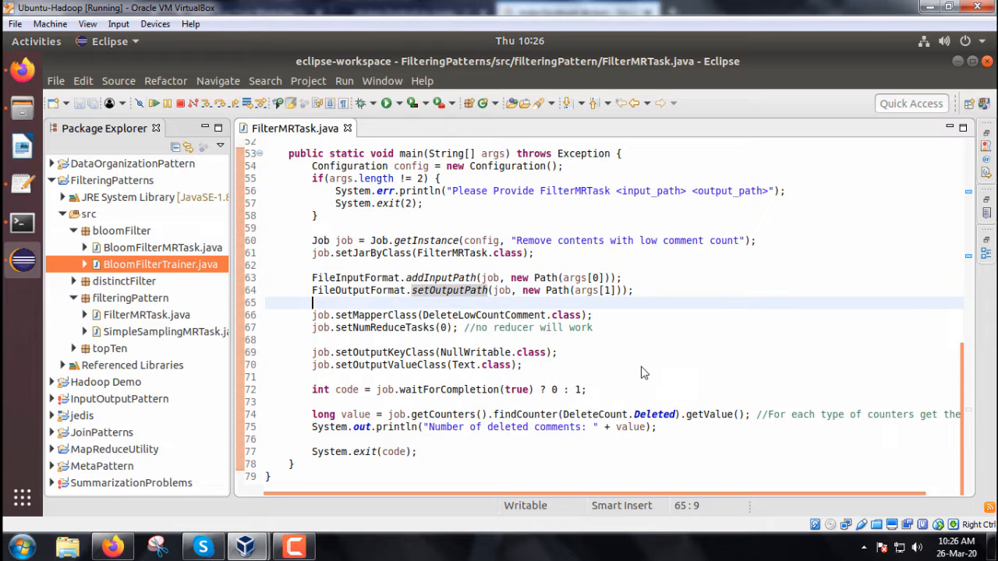
{"action": "double_click", "coordinate": [483, 315]}
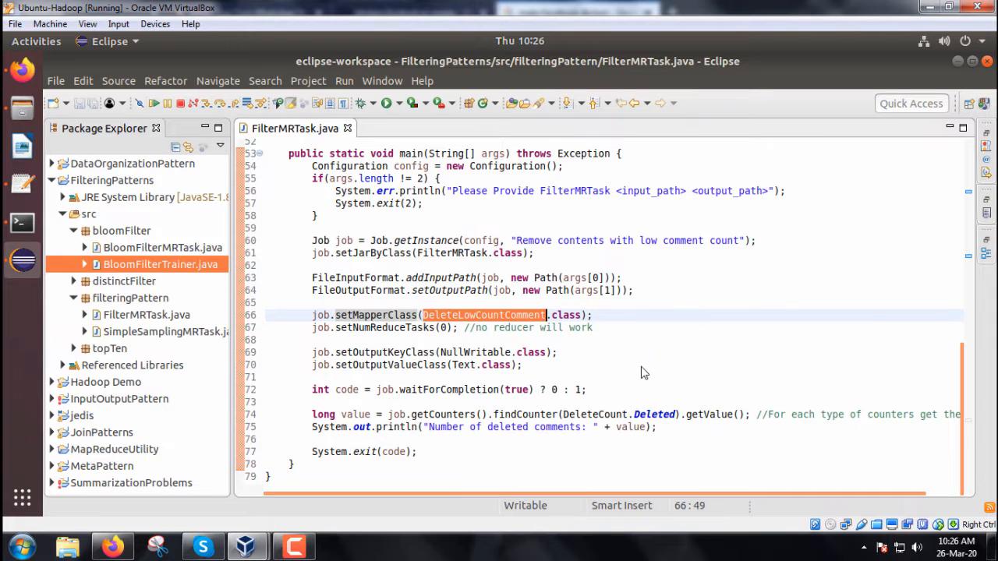
{"action": "scroll", "scroll_direction": "up", "scroll_amount": 3}
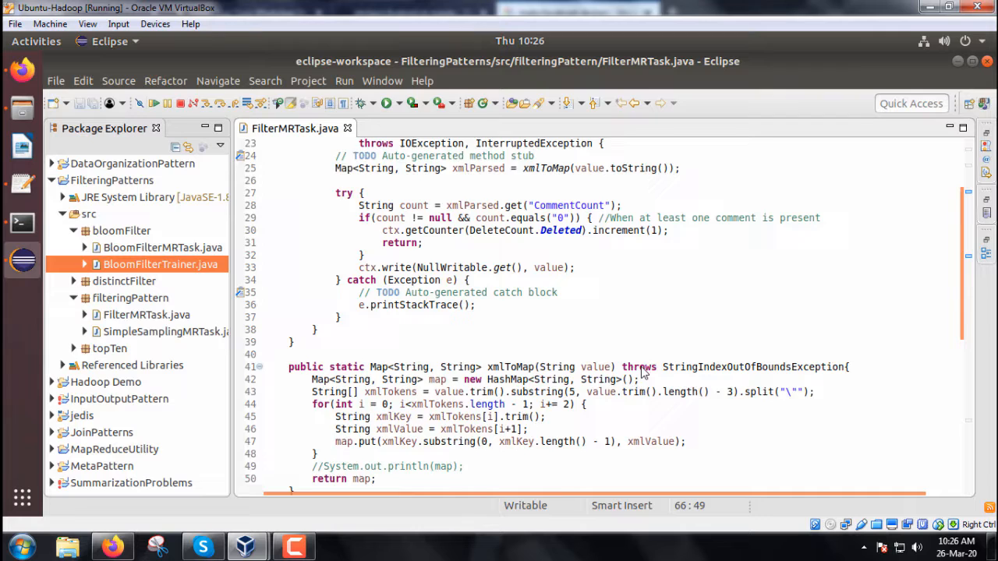
{"action": "scroll", "scroll_direction": "down", "scroll_amount": 3}
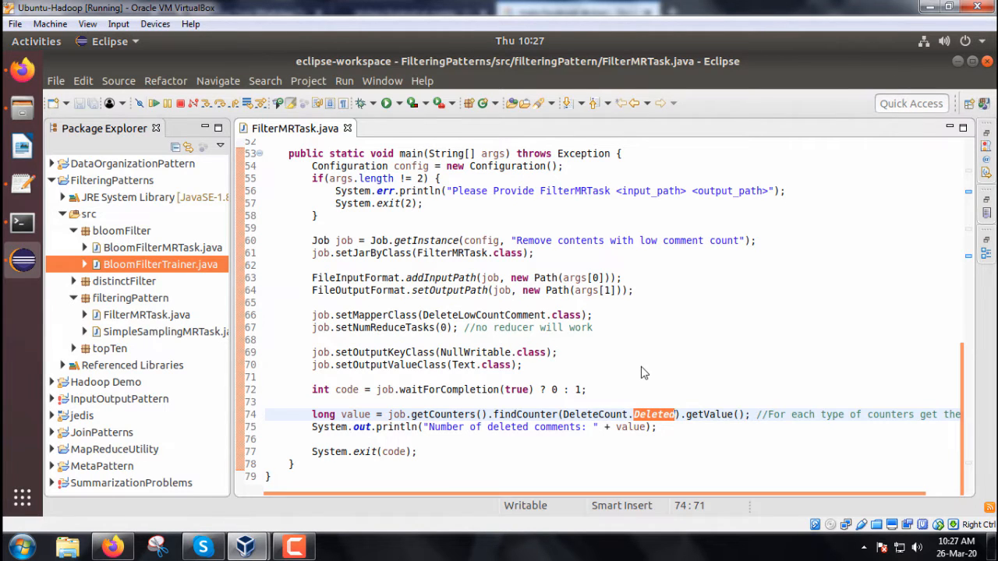
{"action": "left_click", "coordinate": [586, 389]}
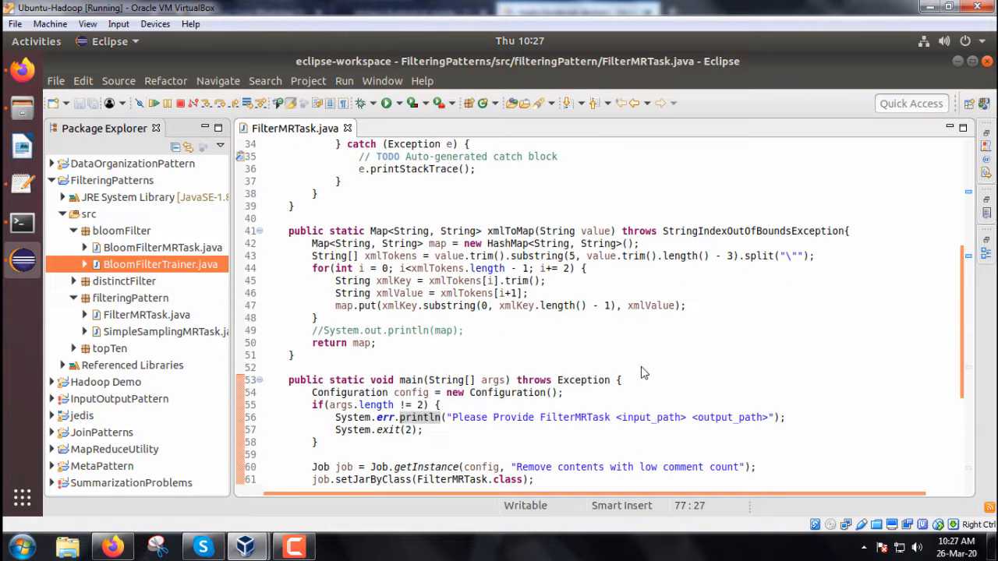
{"action": "scroll", "scroll_direction": "up", "scroll_amount": 3}
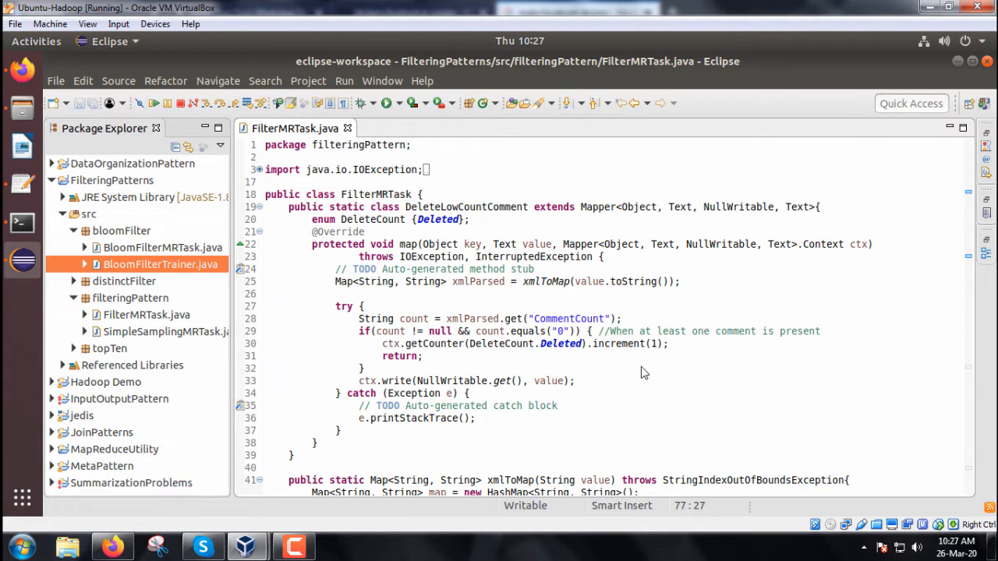
{"action": "left_click", "coordinate": [111, 180]}
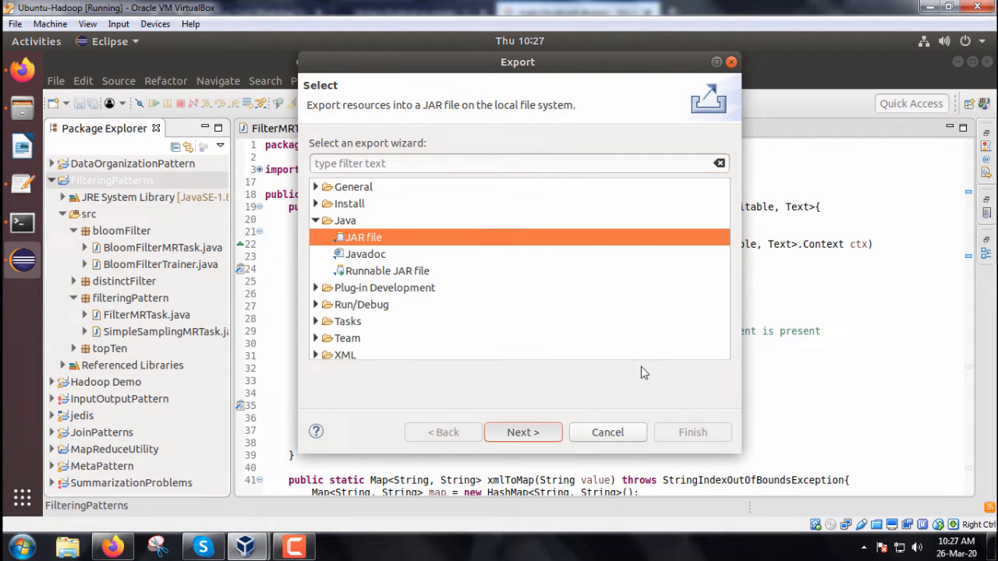
Finish exporting FilteringPatterns as a JAR file and bring up the terminal
{"action": "left_click", "coordinate": [522, 432]}
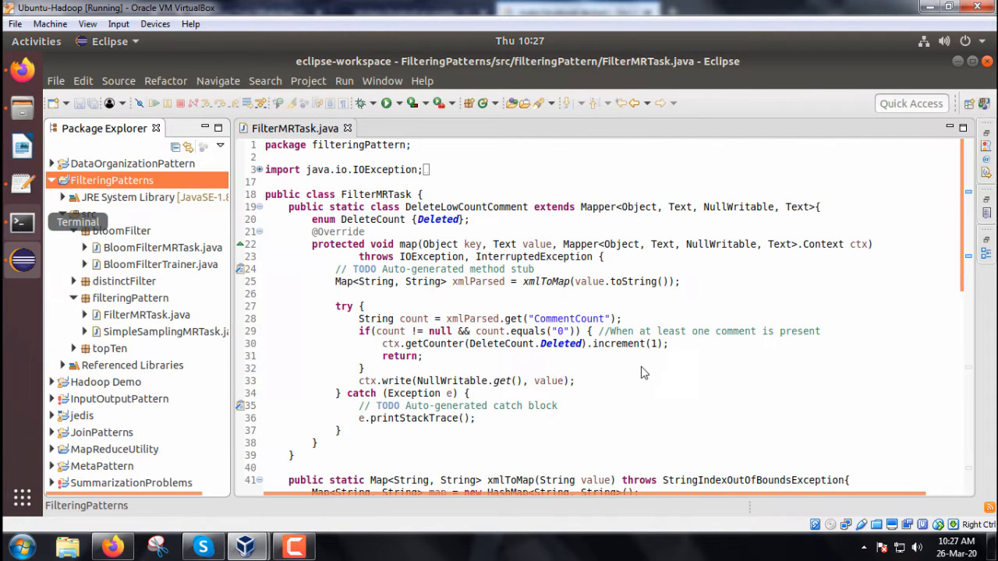
{"action": "left_click", "coordinate": [22, 223]}
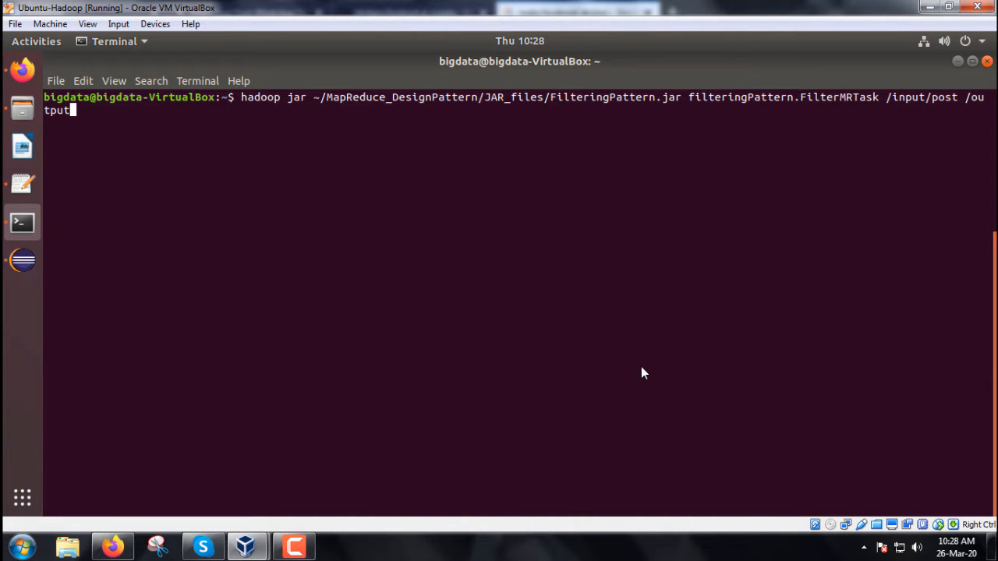
Run FilterMRTask from FilteringPattern.jar on /input/post with output /output
{"action": "double_click", "coordinate": [839, 97]}
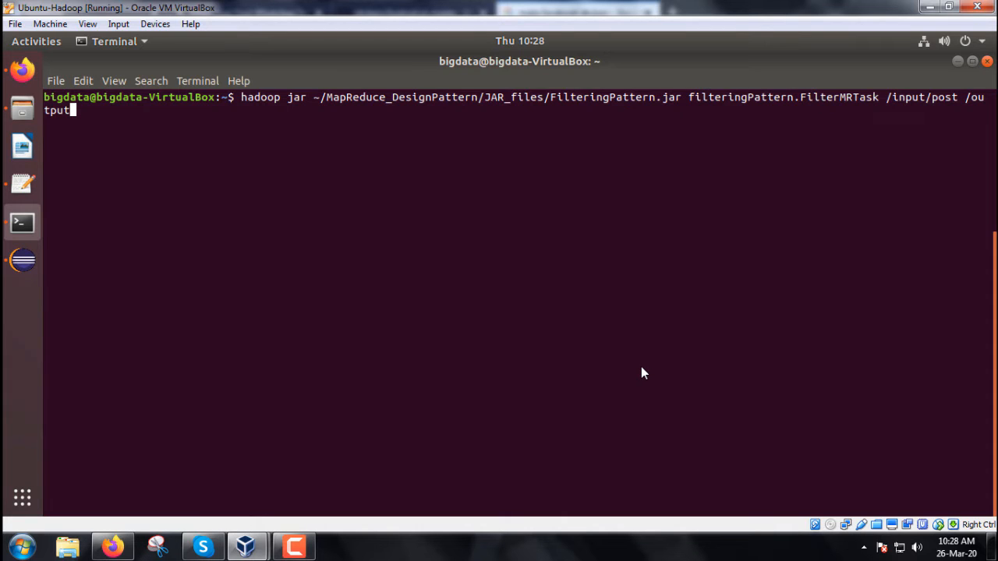
{"action": "double_click", "coordinate": [922, 96]}
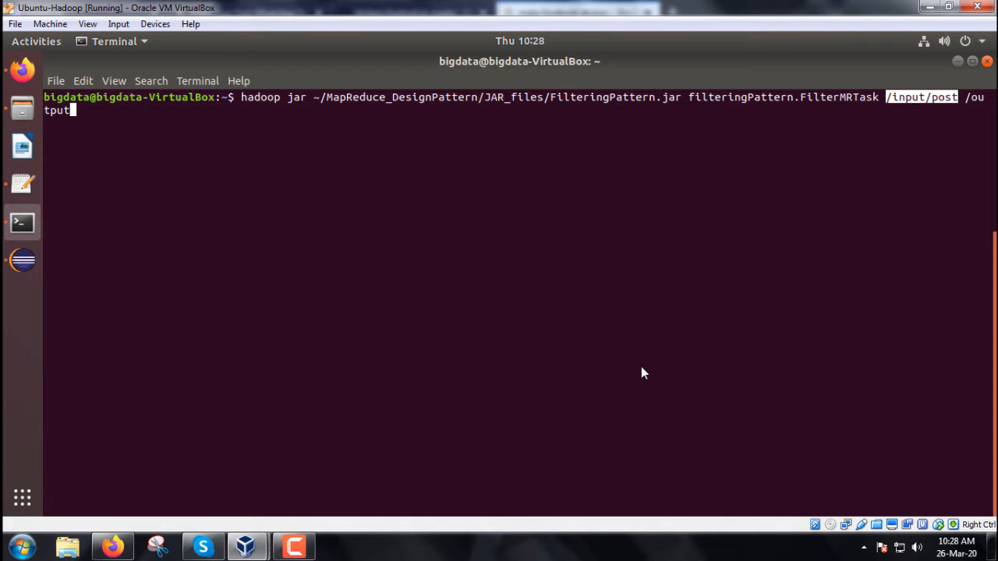
{"action": "scroll", "scroll_direction": "up", "scroll_amount": 3}
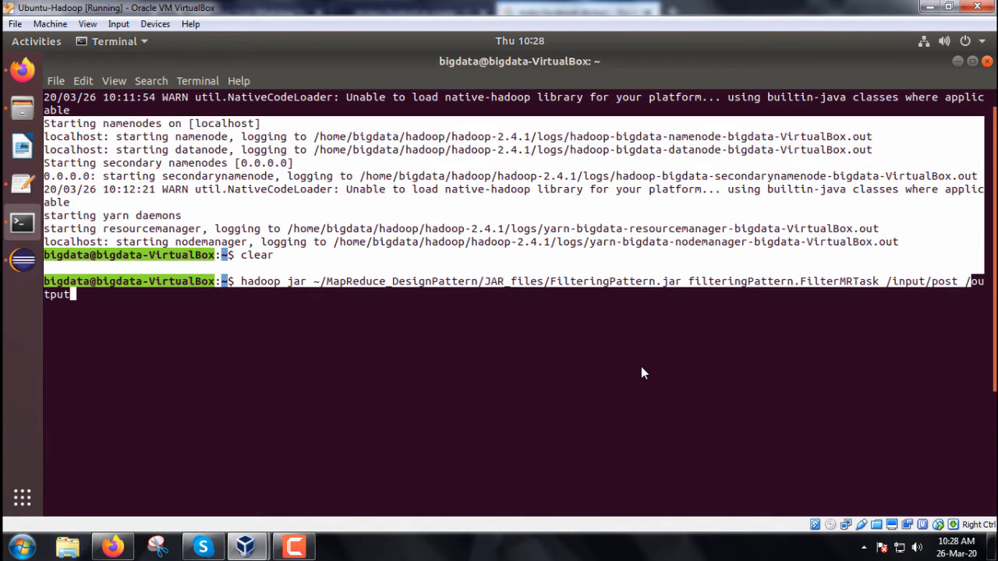
{"action": "key", "text": "Return"}
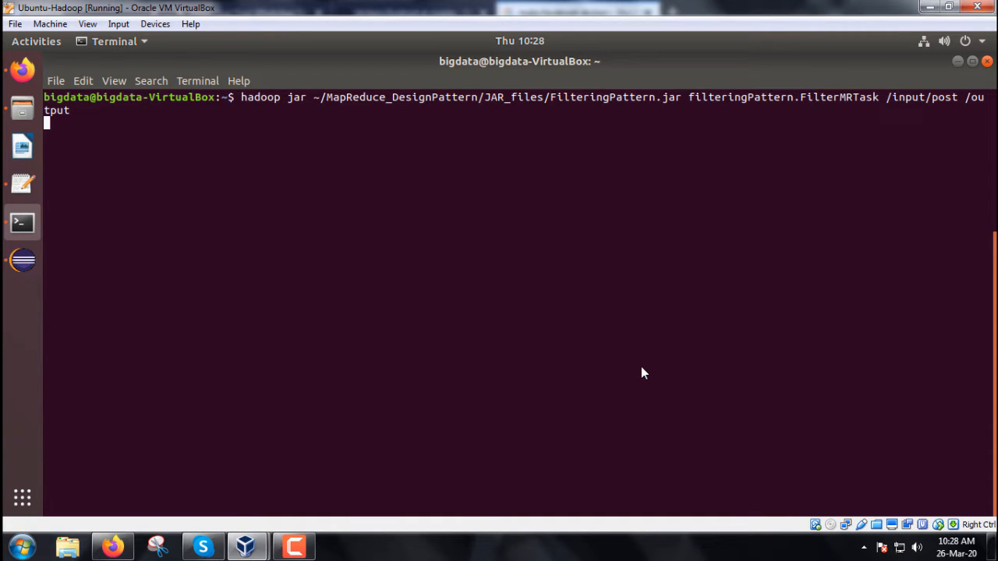
{"action": "key", "text": "Return"}
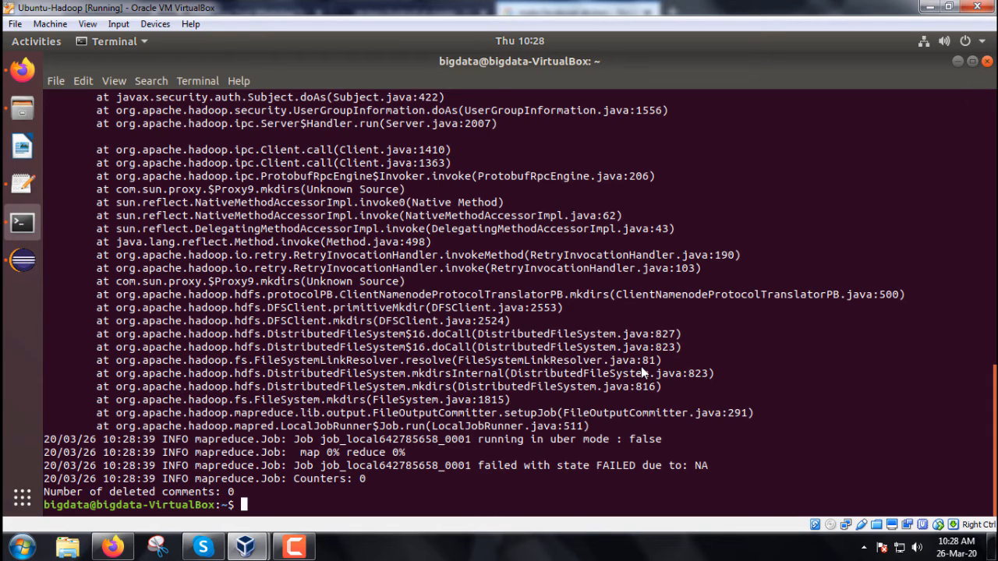
{"action": "scroll", "scroll_direction": "up", "scroll_amount": 3}
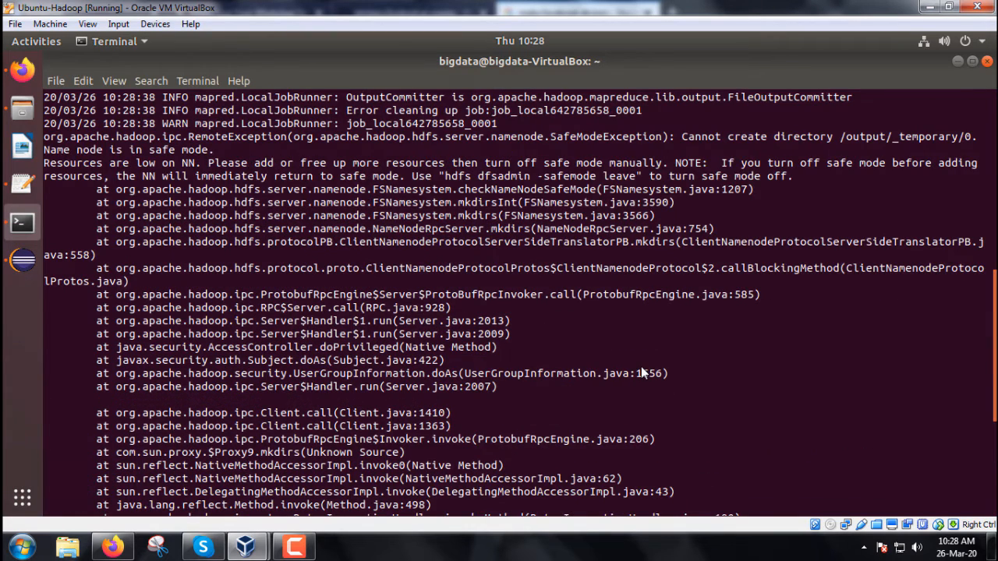
{"action": "scroll", "scroll_direction": "down", "scroll_amount": 3}
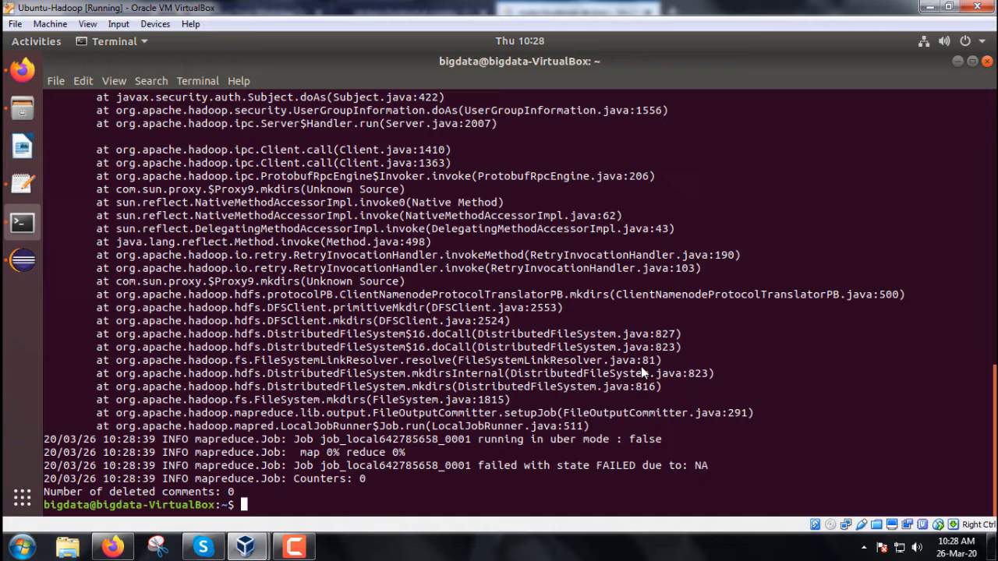
Leave safe mode with 'hadoop dfsadmin -safemode leave' and retype the FilteringPattern.jar command
{"action": "type", "text": "hadoop"}
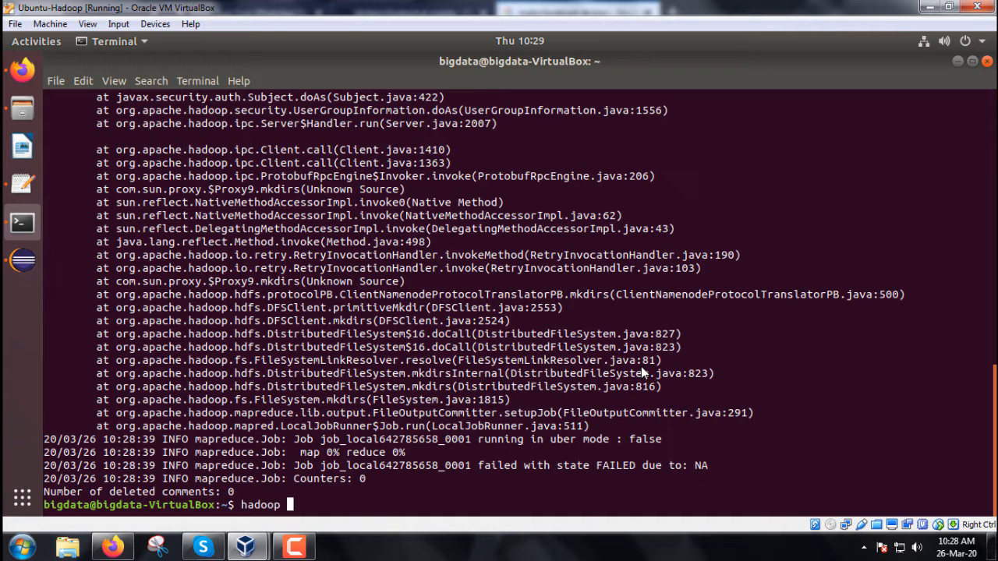
{"action": "type", "text": "dfsadmin"}
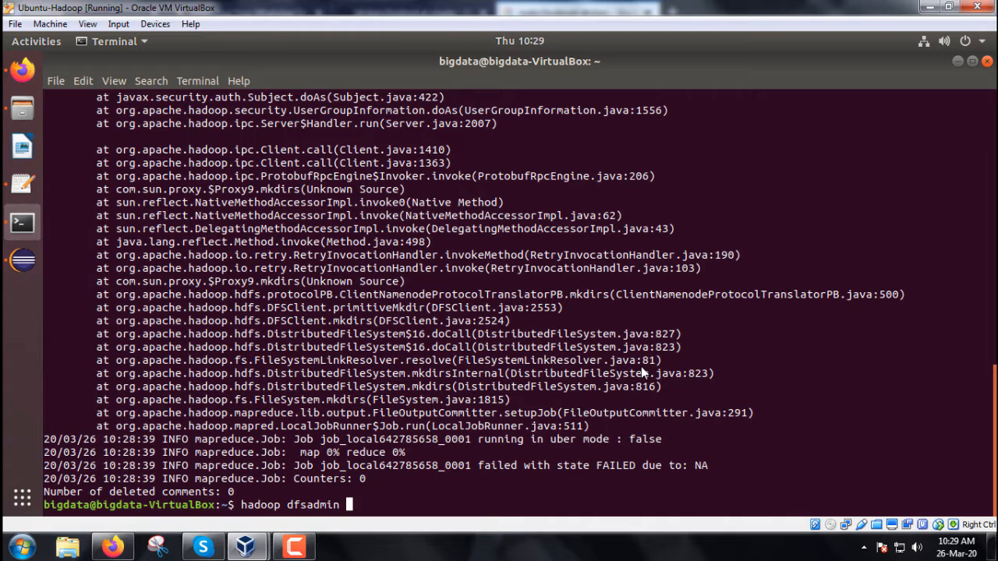
{"action": "type", "text": "-safemode"}
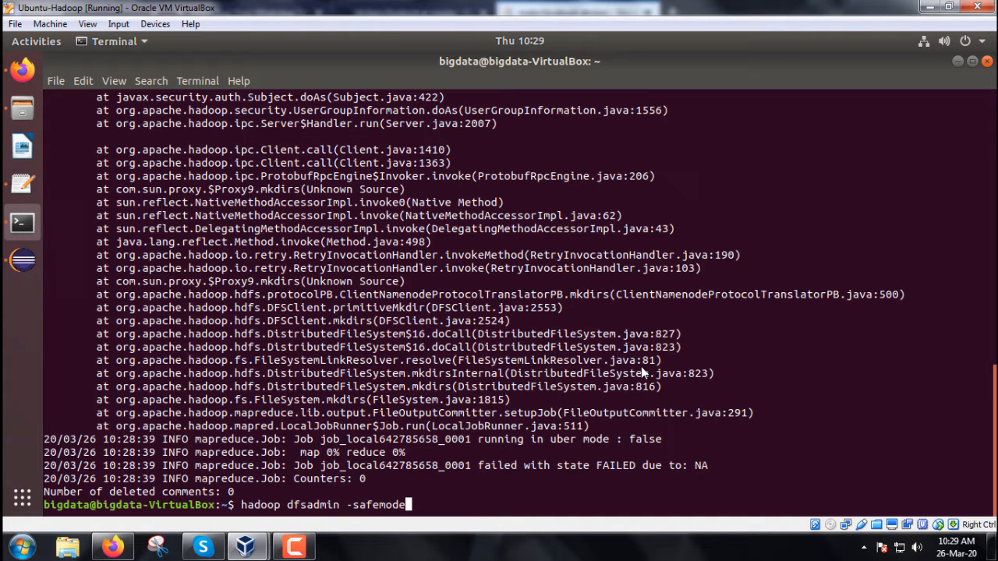
{"action": "type", "text": "leave"}
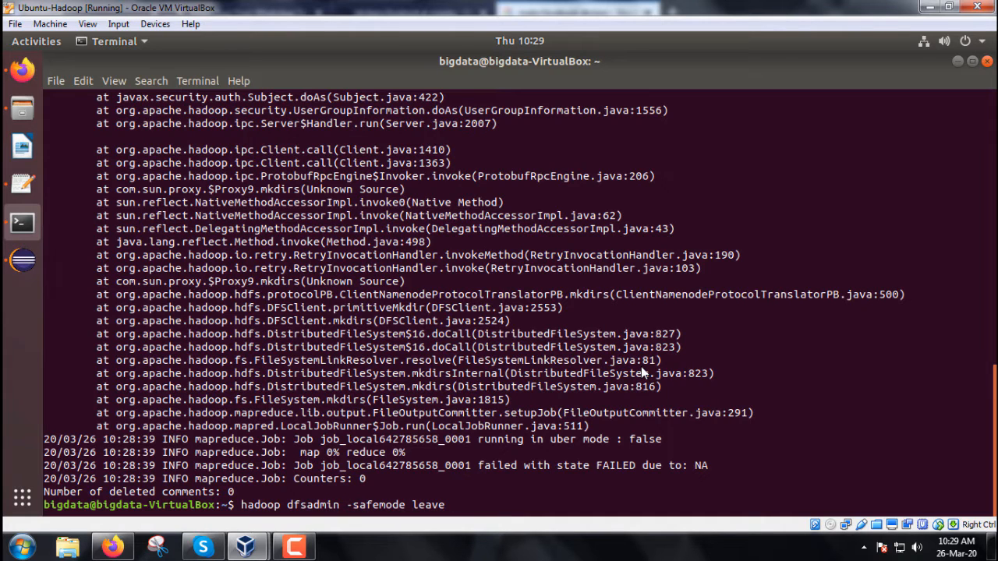
{"action": "key", "text": "Return"}
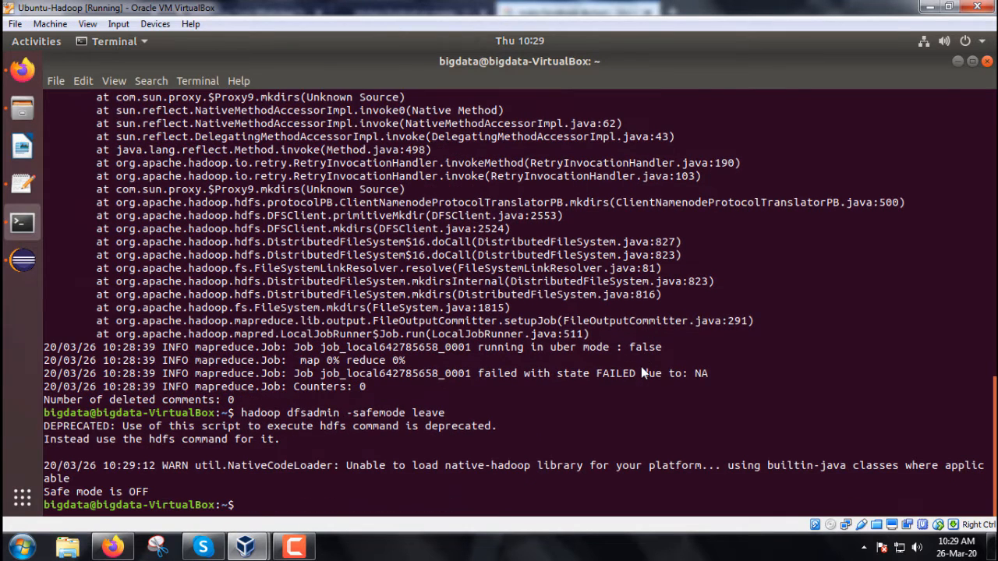
{"action": "type", "text": "hadoop jar ~/MapReduce_DesignPattern/JAR_files/FilteringPattern.jar filteringPattern.FilterMRTask /input/post /output"}
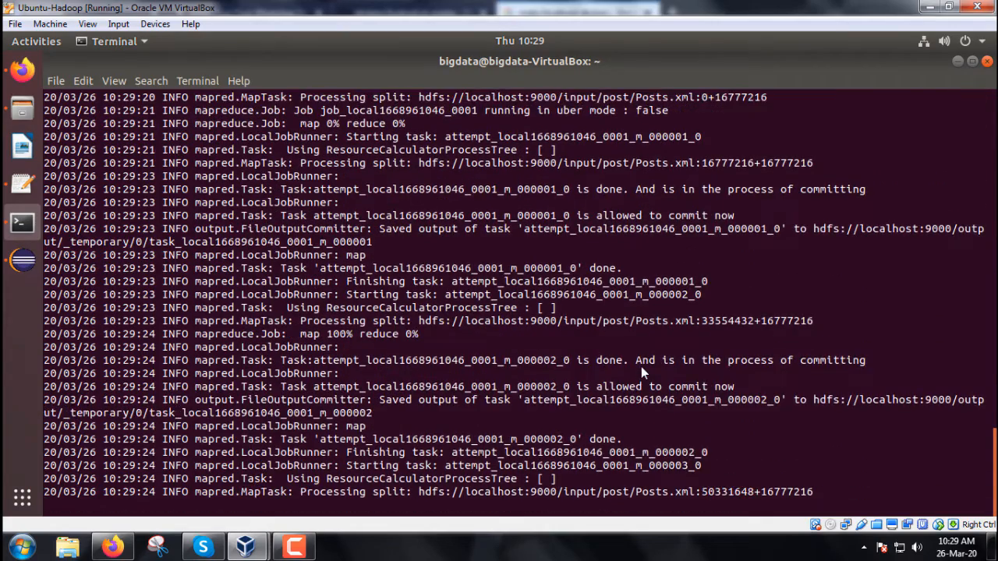
Let the rerun job finish with 45471 deleted comments, then return to Firefox
{"action": "scroll", "scroll_direction": "down", "scroll_amount": 3}
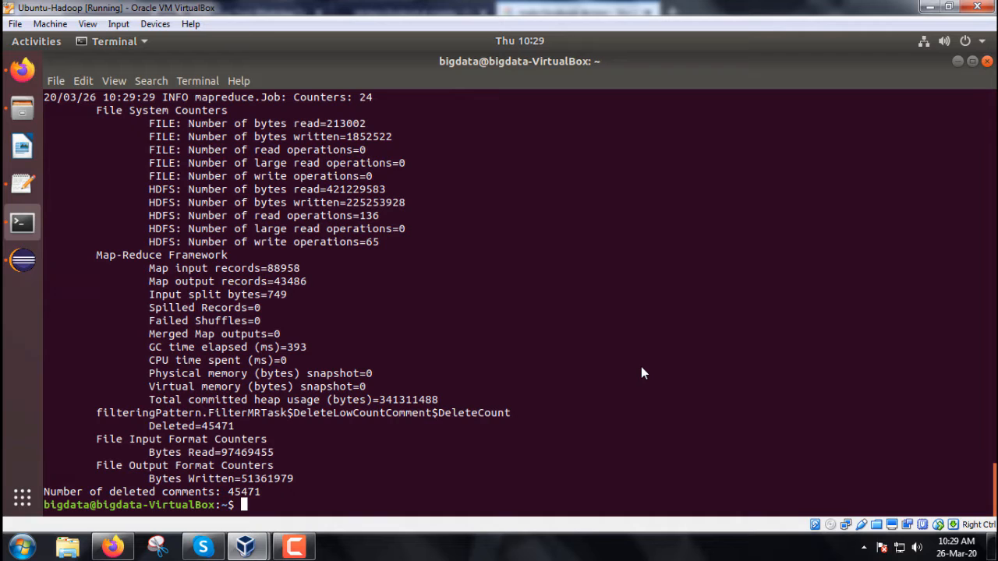
{"action": "left_click", "coordinate": [113, 546]}
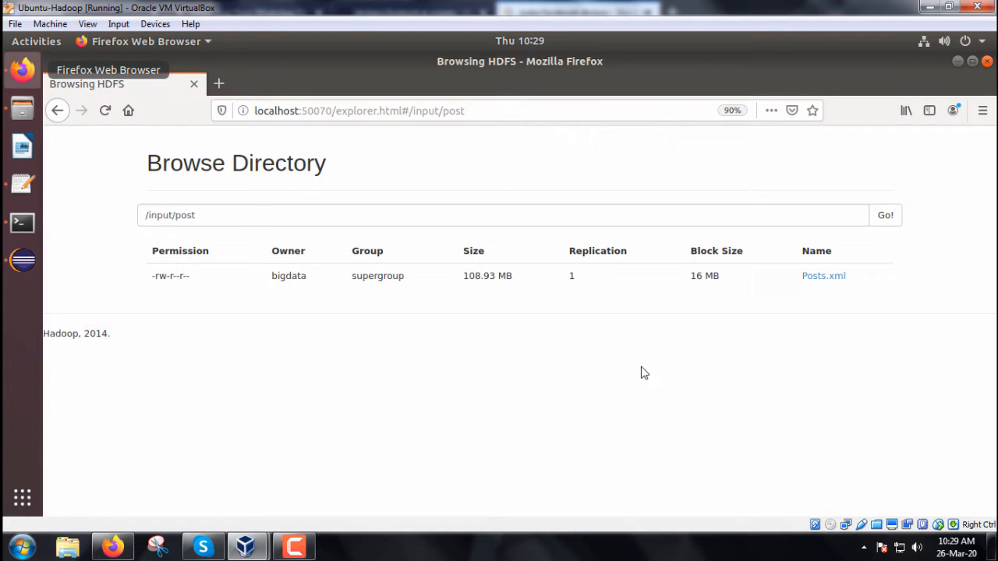
Browse up to the HDFS root, open the empty /output directory, and go back
{"action": "left_click", "coordinate": [57, 110]}
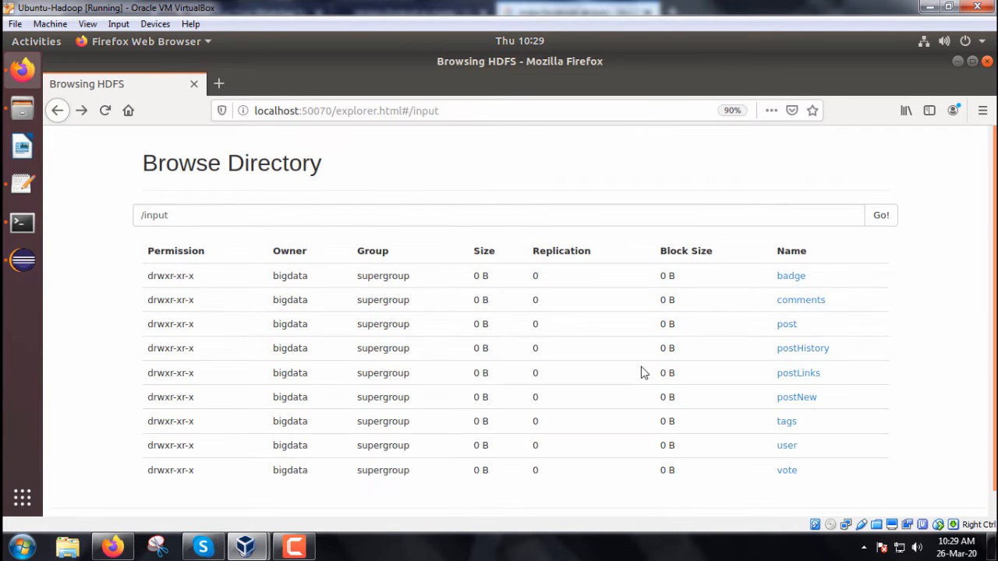
{"action": "left_click", "coordinate": [57, 110]}
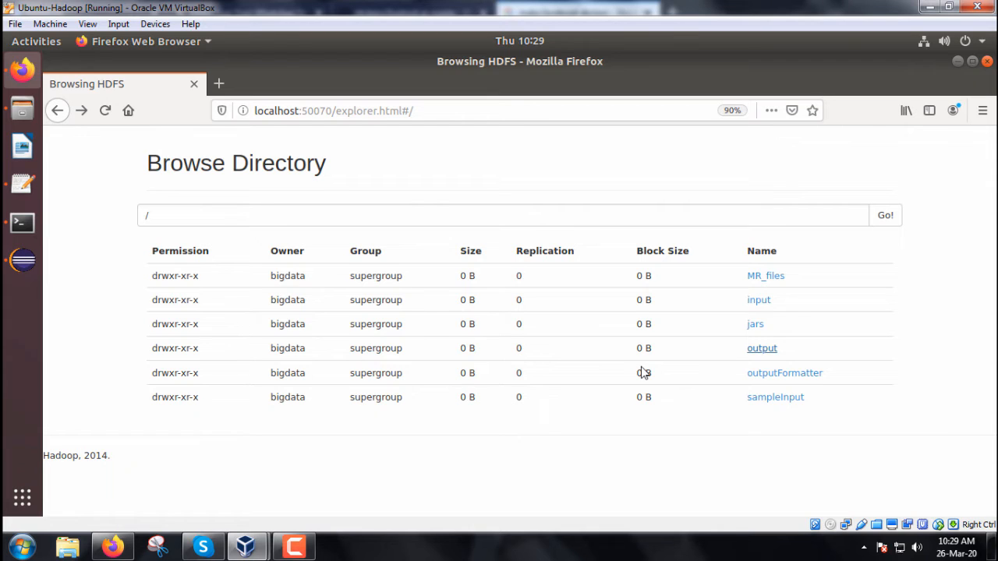
{"action": "left_click", "coordinate": [762, 348]}
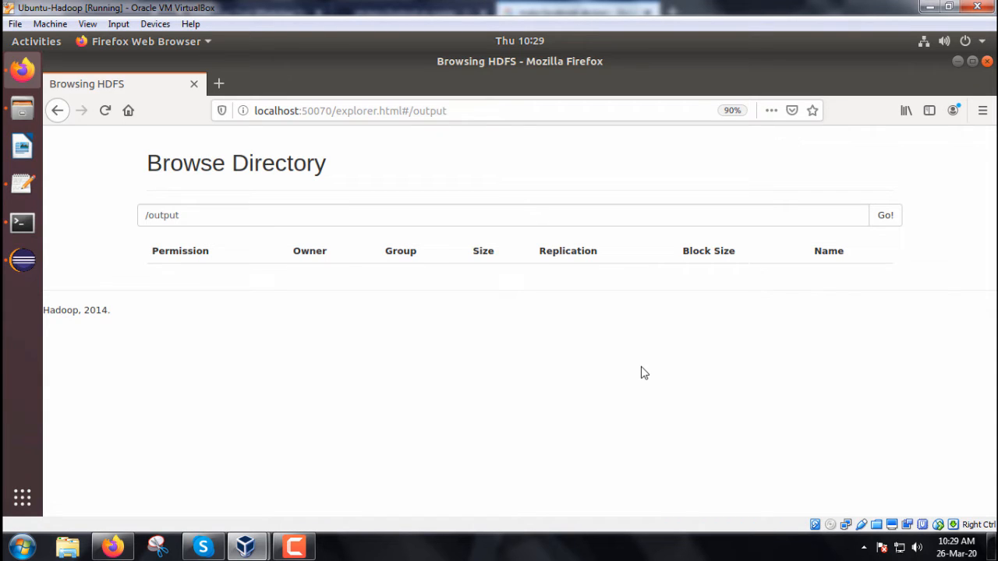
{"action": "left_click", "coordinate": [57, 110]}
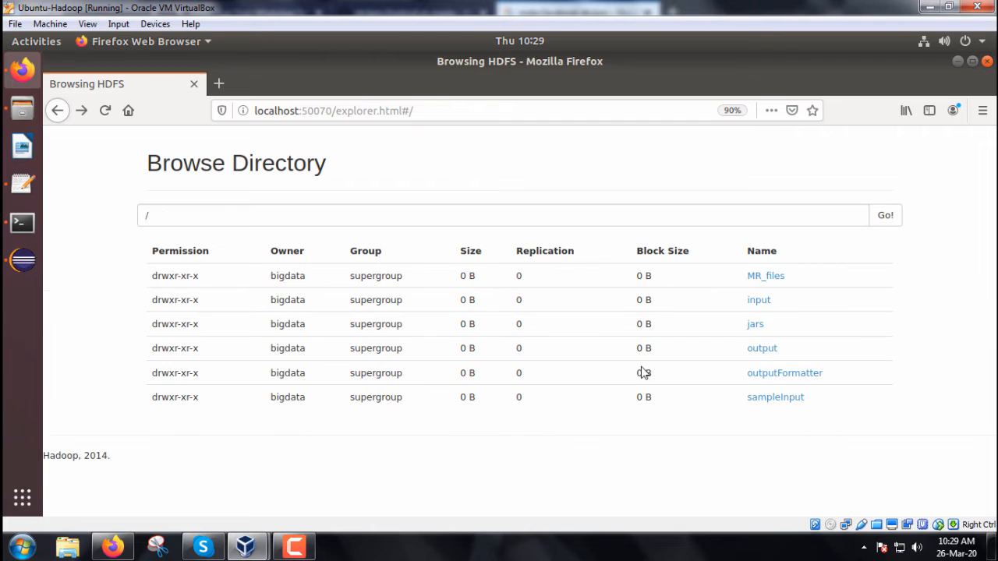
{"action": "mouse_move", "coordinate": [22, 222]}
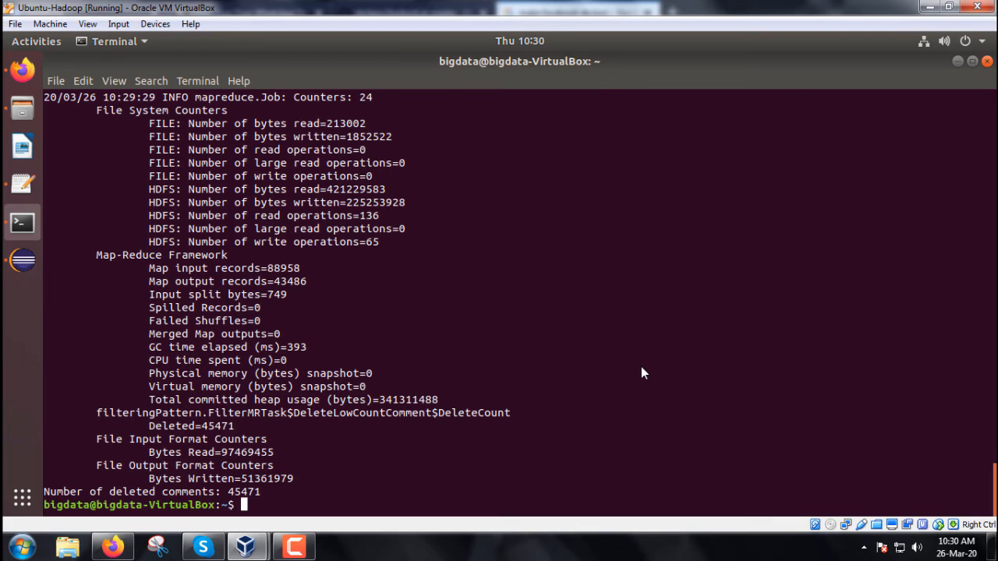
Delete /output from HDFS with 'hdfs dfs -rm -r /output'
{"action": "type", "text": "hdfs dfs"}
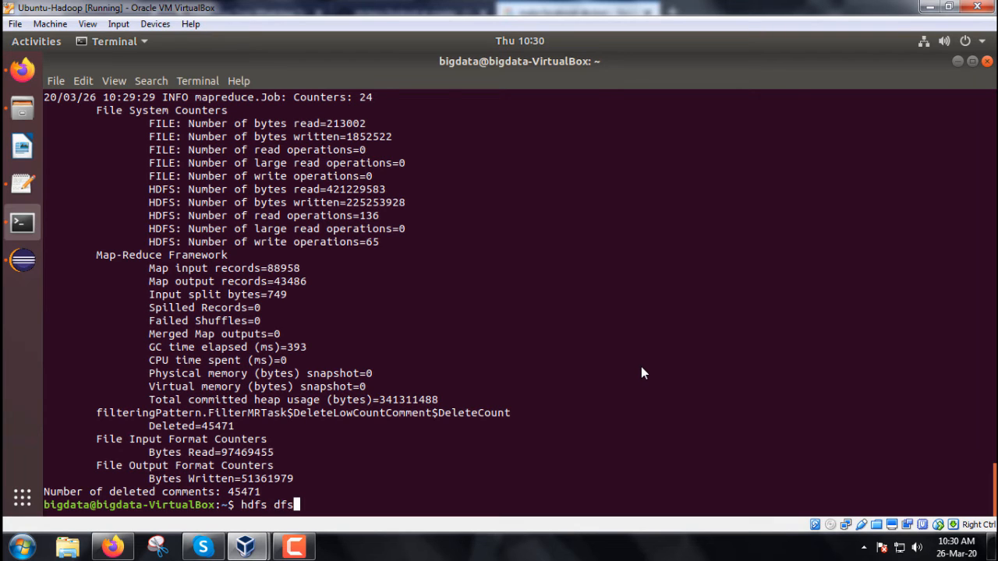
{"action": "type", "text": "-"}
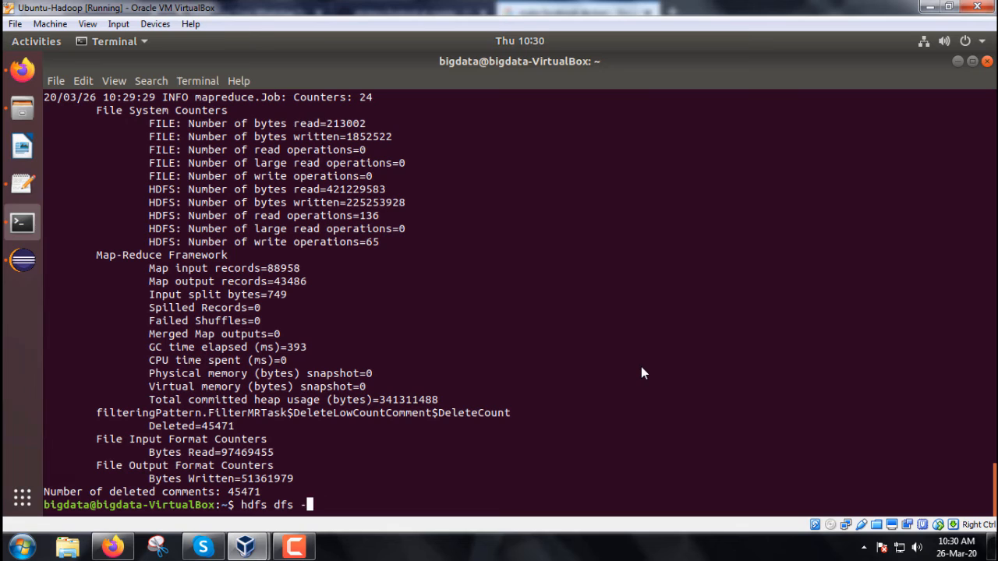
{"action": "type", "text": "rm"}
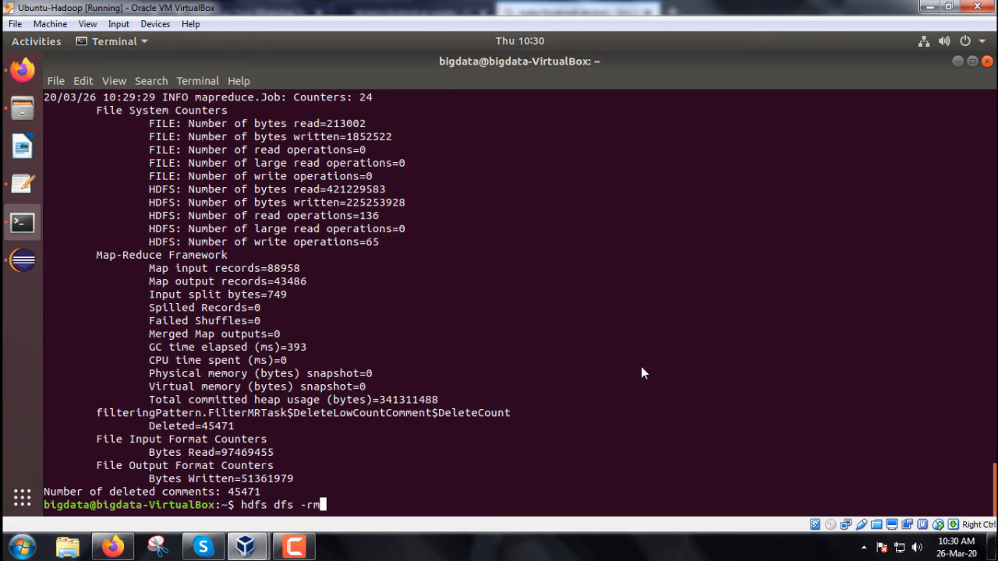
{"action": "type", "text": "-r /output"}
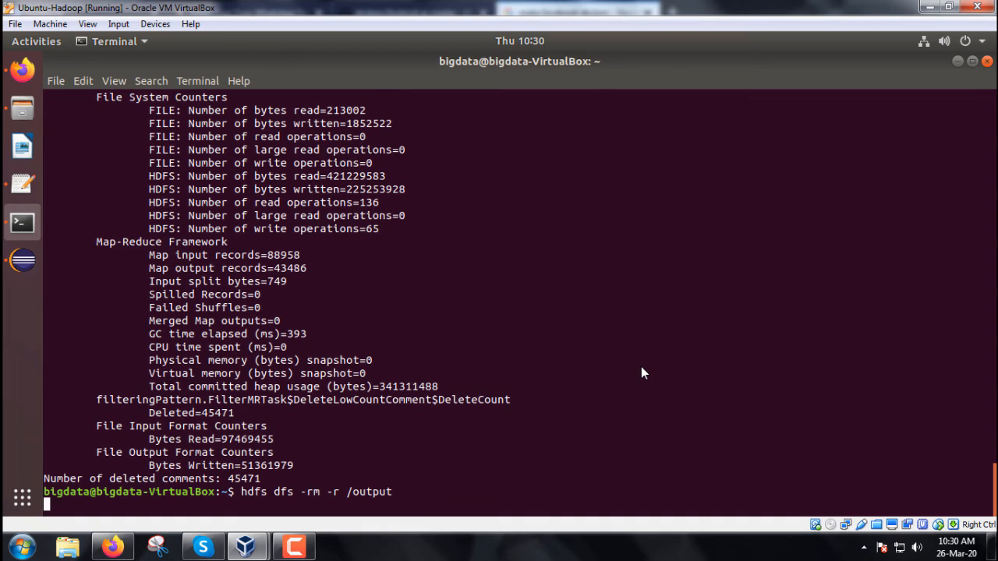
{"action": "key", "text": "Return"}
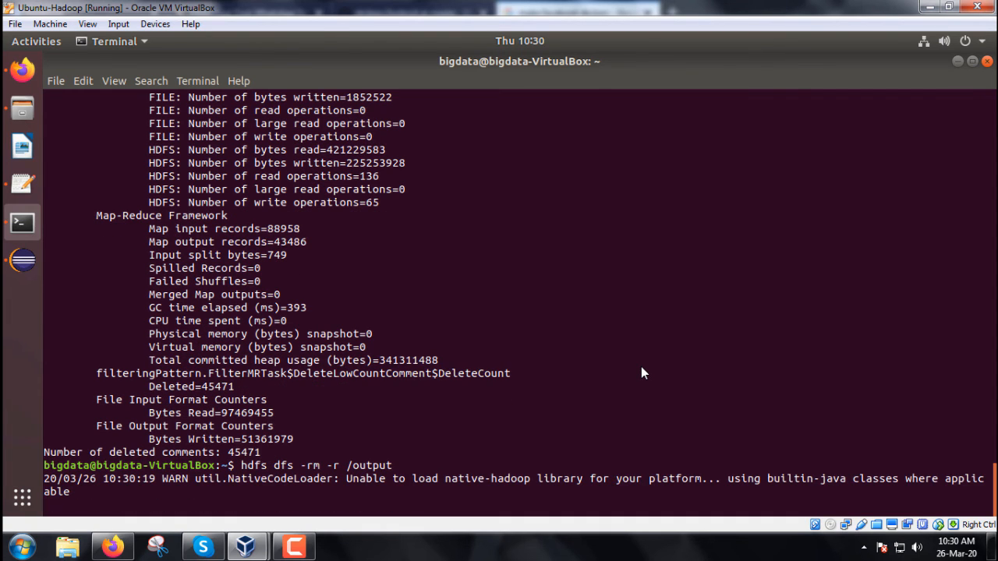
{"action": "key", "text": "Return"}
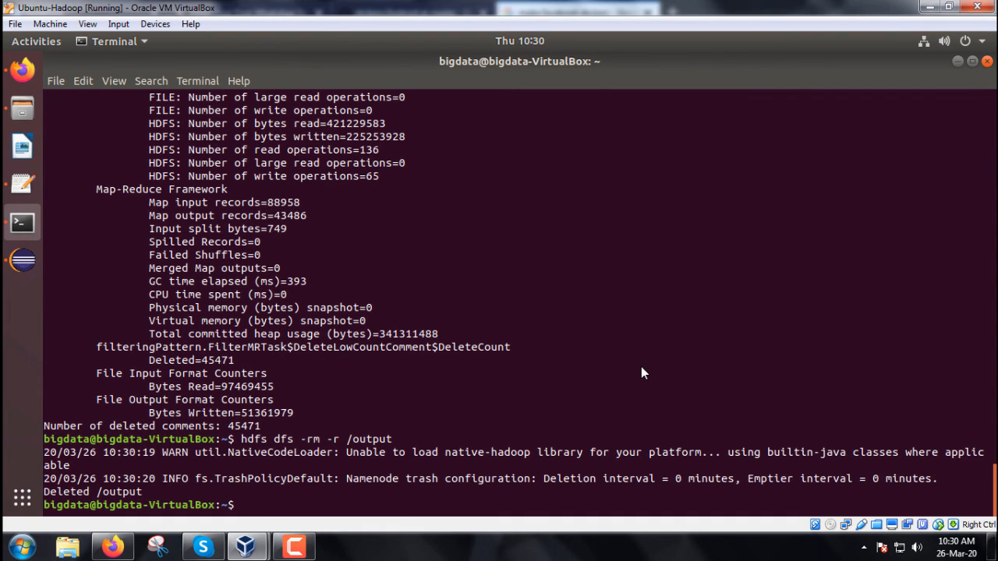